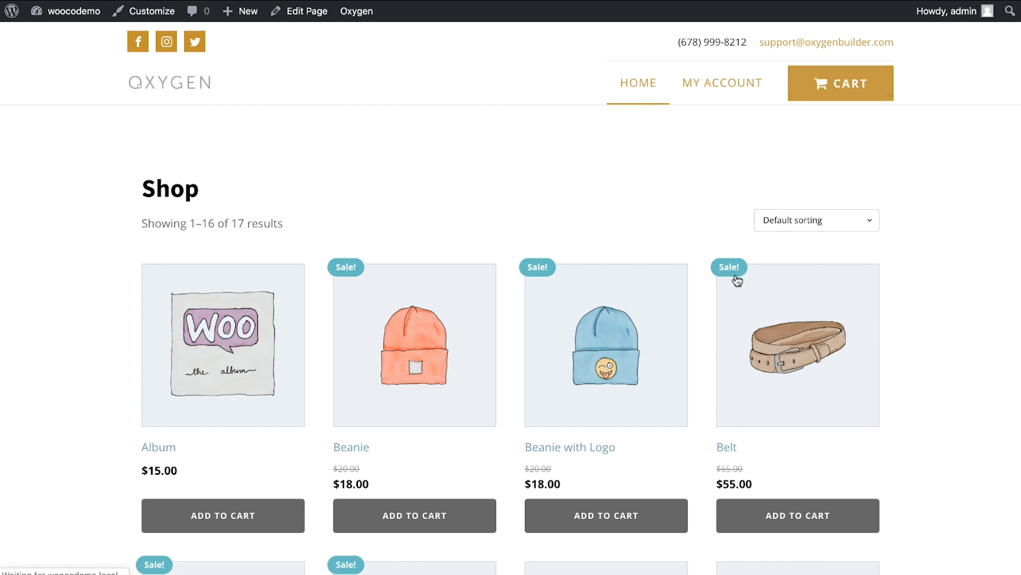
# Check the store's My Account page, then go back to the shop page.
pyautogui.click(722, 83)
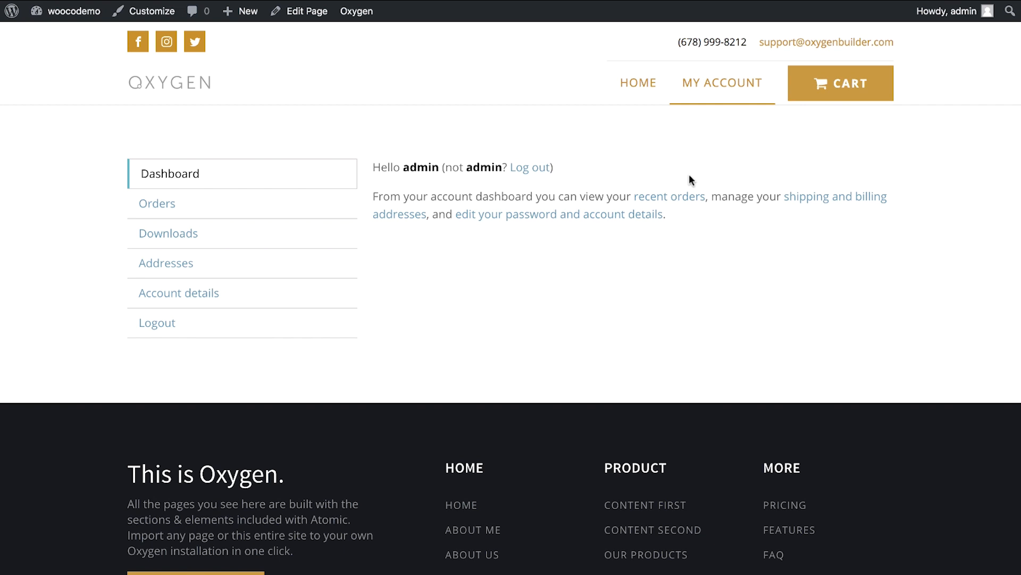
pyautogui.moveTo(618, 144)
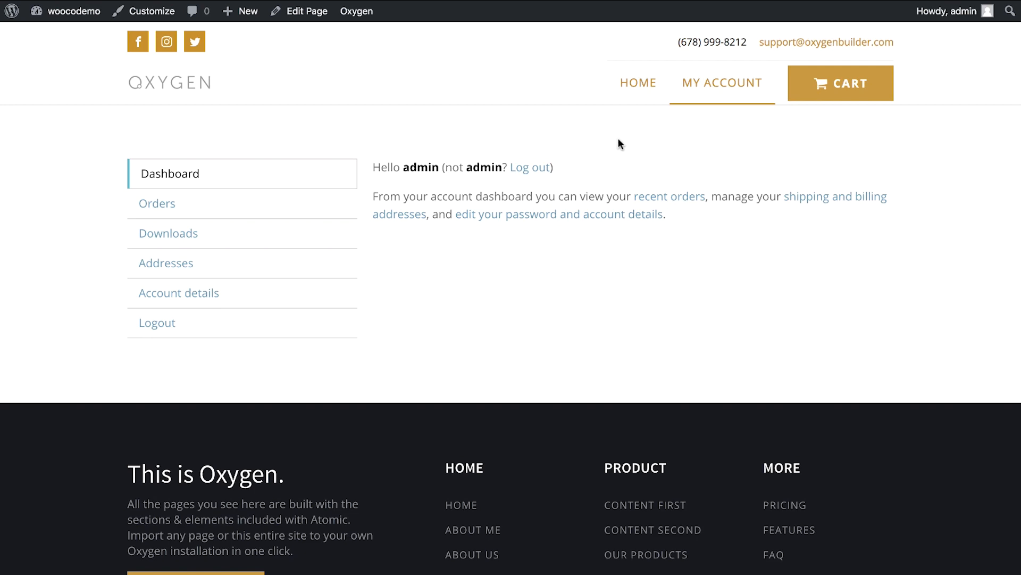
pyautogui.click(638, 83)
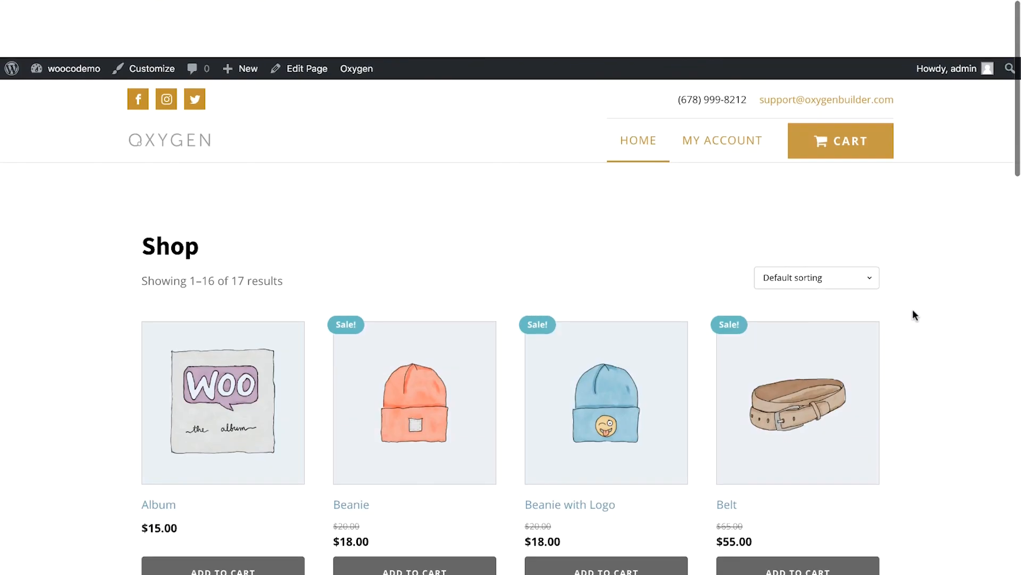
pyautogui.scroll(-3)
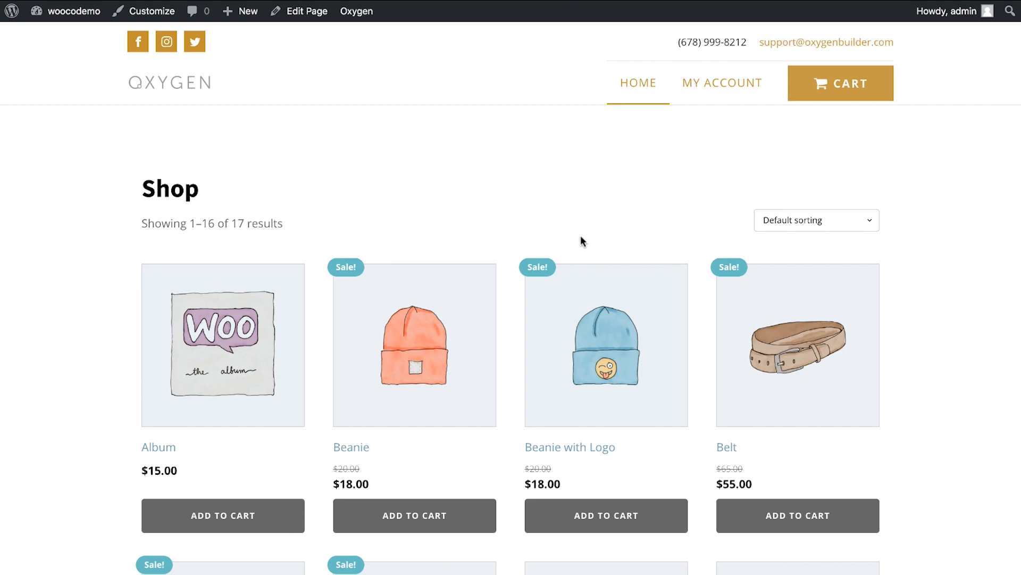
pyautogui.moveTo(546, 177)
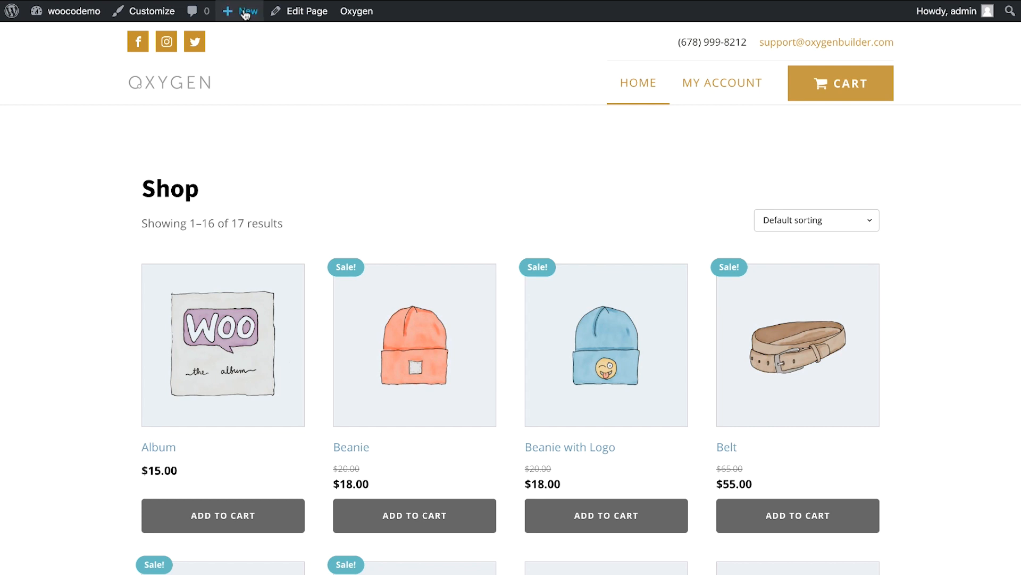
# Create and publish a template named 'Product' that inherits the Main template's design.
pyautogui.click(244, 11)
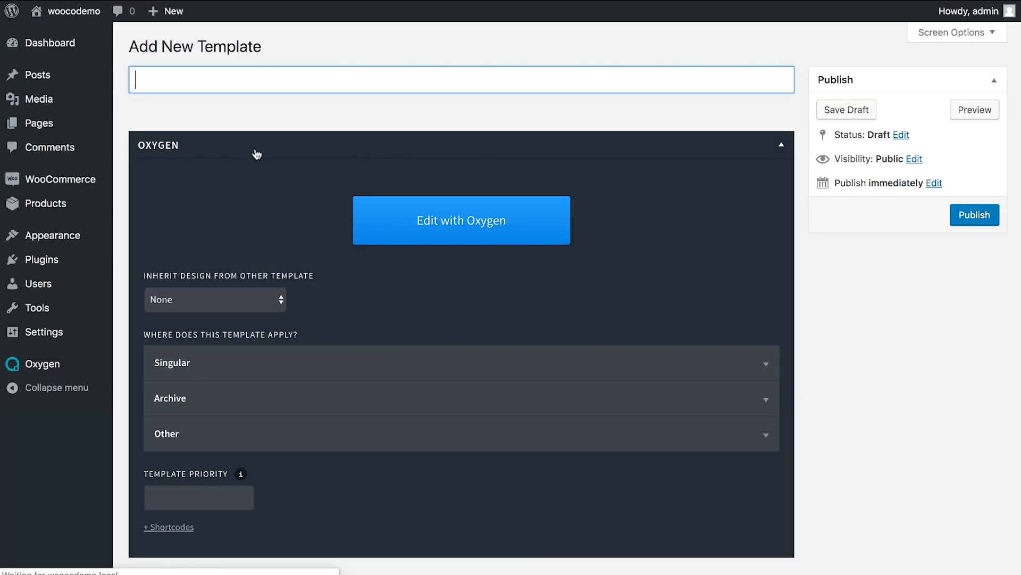
pyautogui.write('Product')
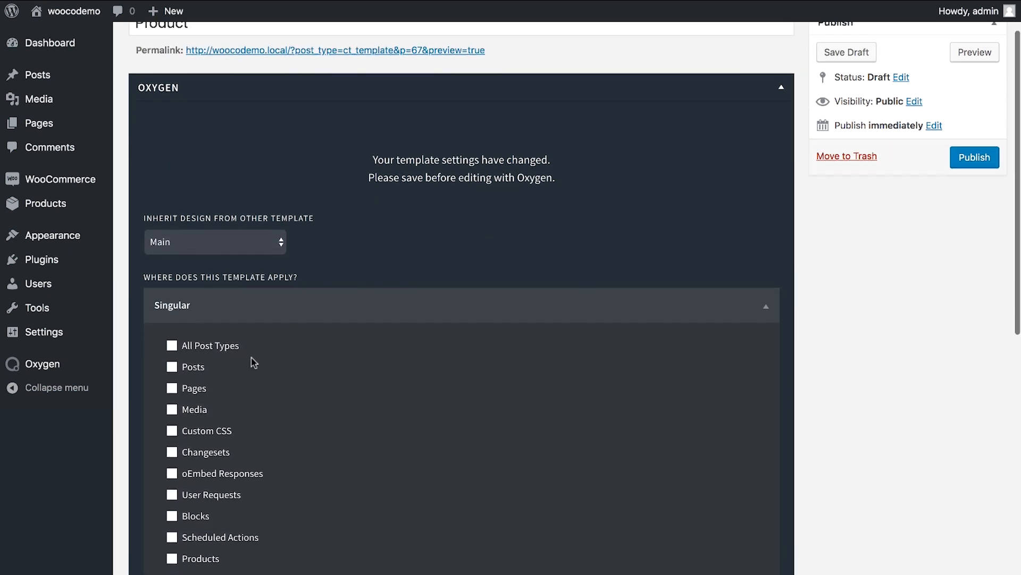
pyautogui.scroll(-3)
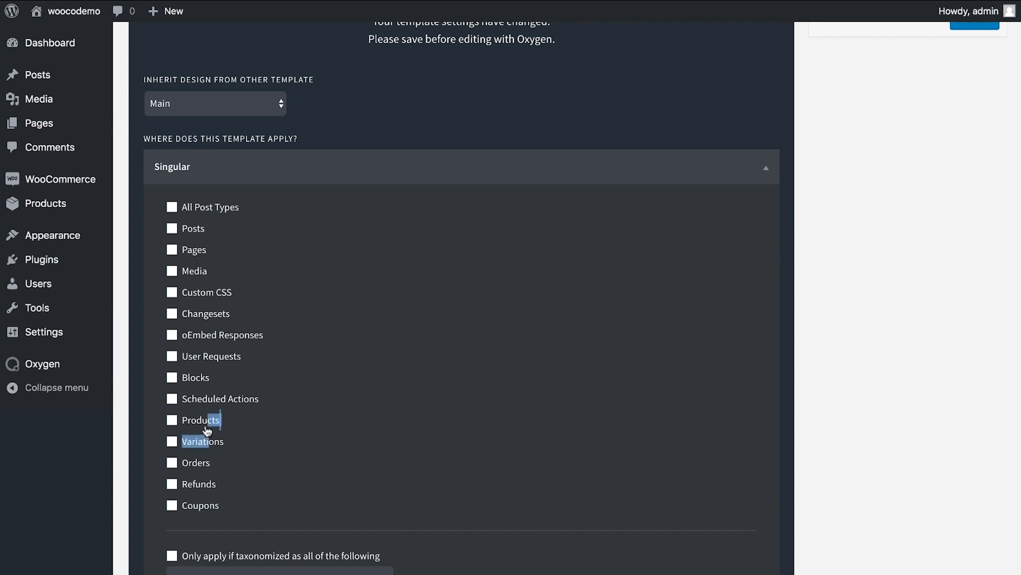
pyautogui.scroll(3)
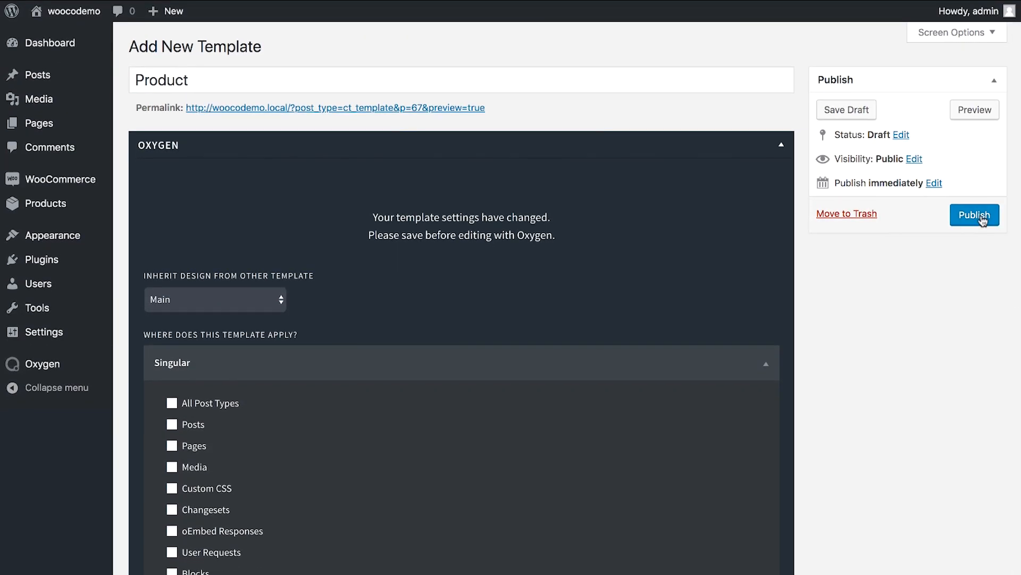
pyautogui.click(974, 215)
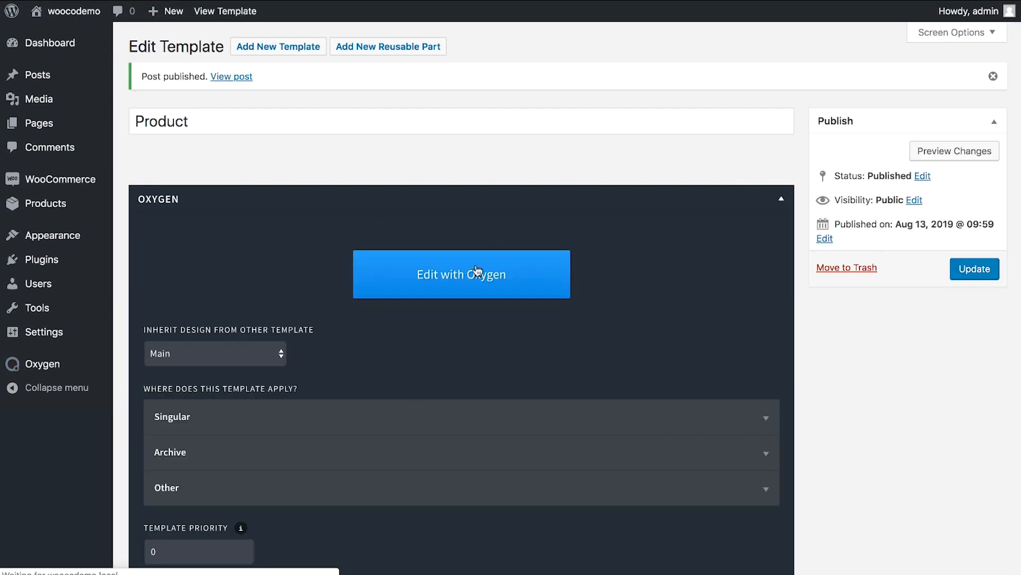
# Add a Section holding a WooCommerce Product Builder, previewing the Sunglasses product.
pyautogui.click(461, 274)
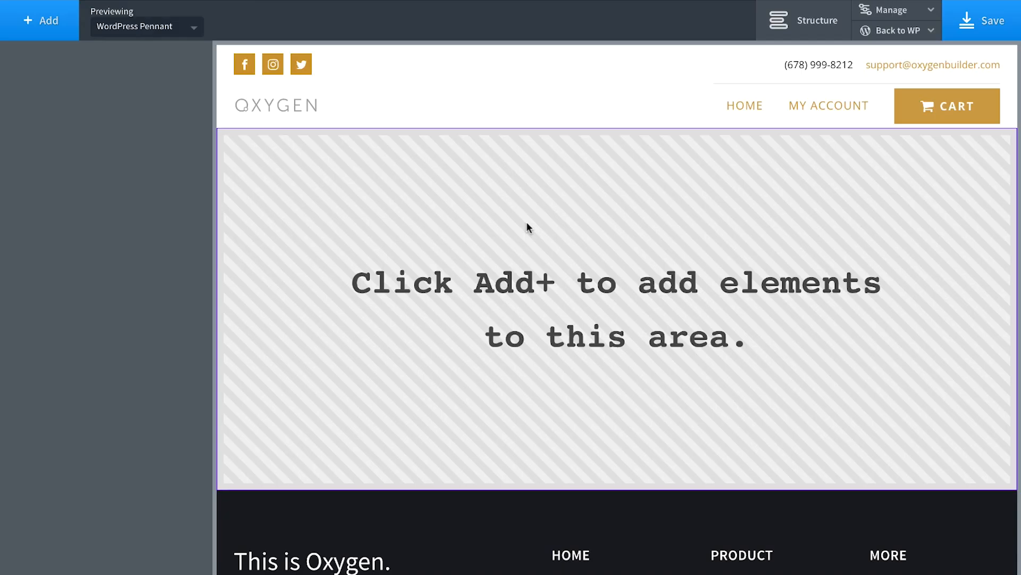
pyautogui.moveTo(39, 98)
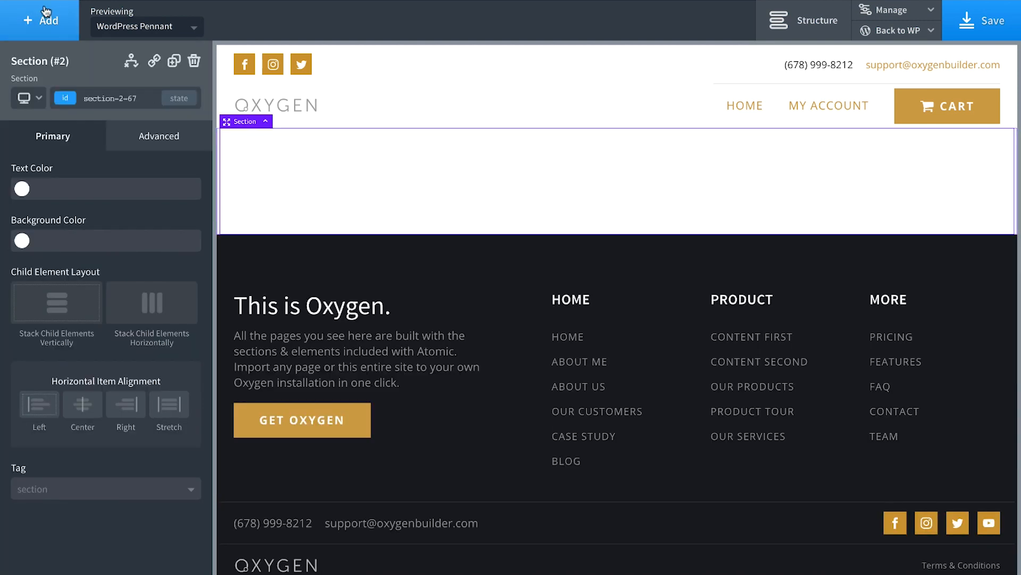
pyautogui.click(39, 20)
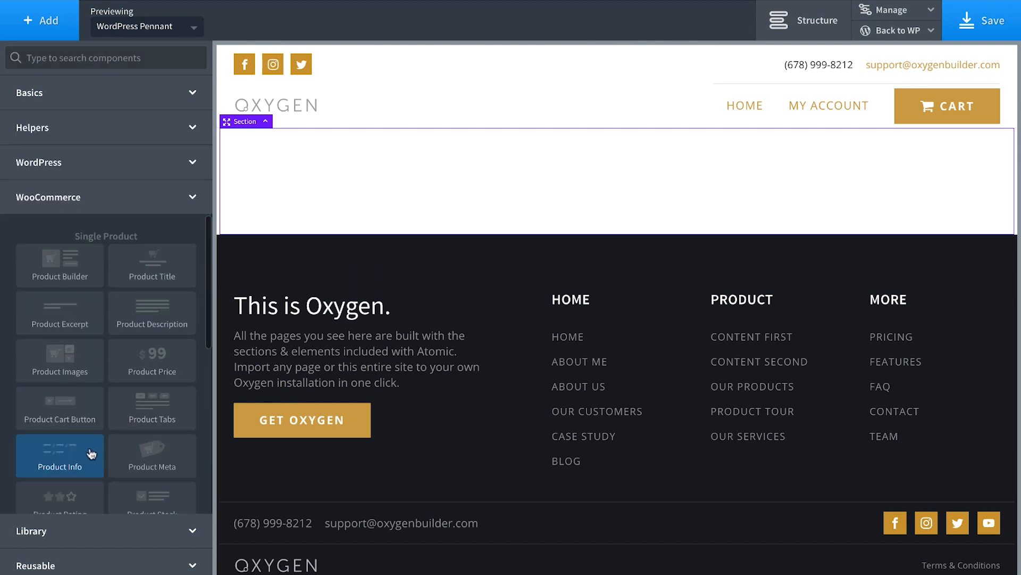
pyautogui.click(59, 264)
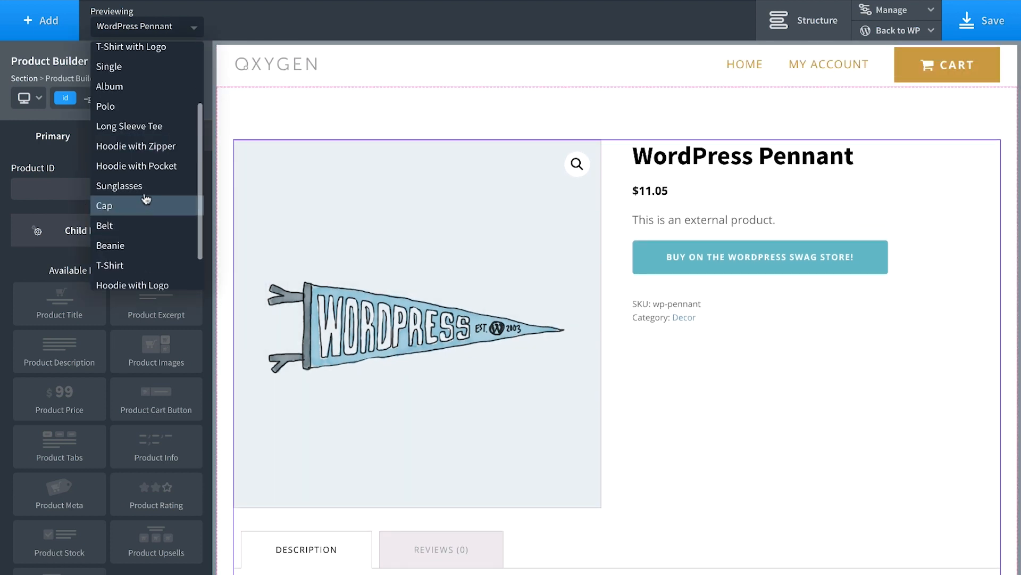
pyautogui.click(119, 186)
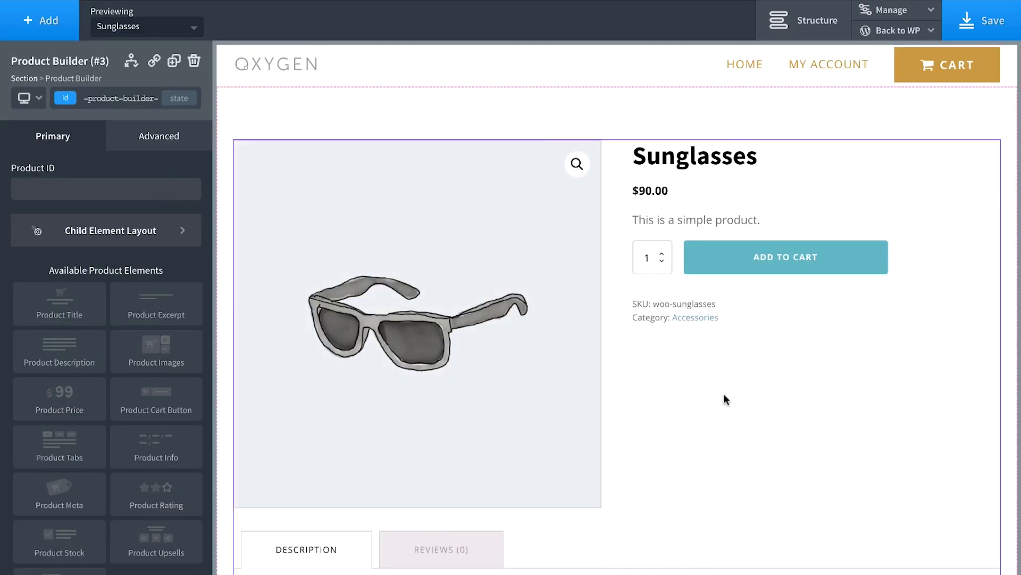
pyautogui.scroll(-3)
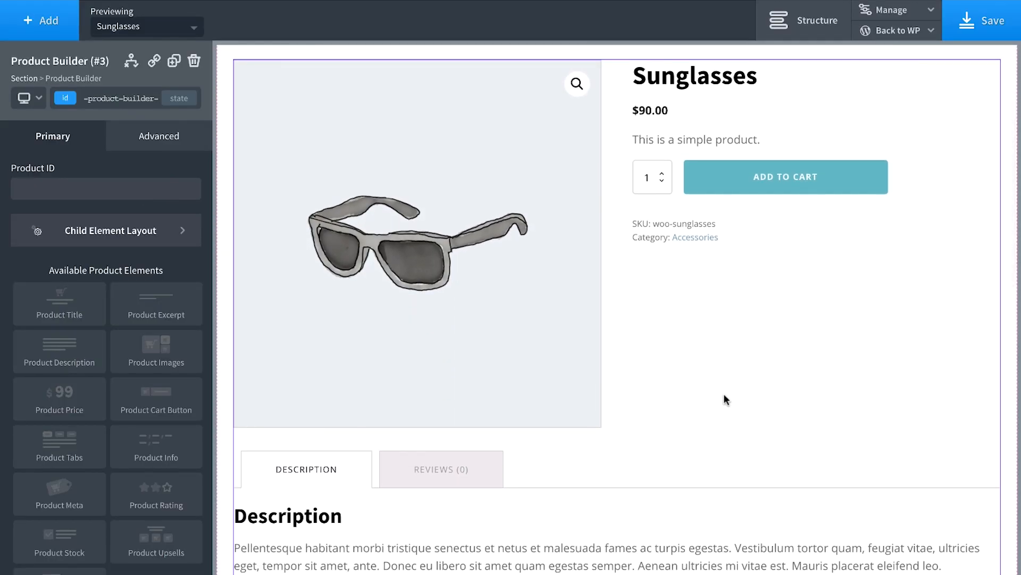
pyautogui.scroll(-3)
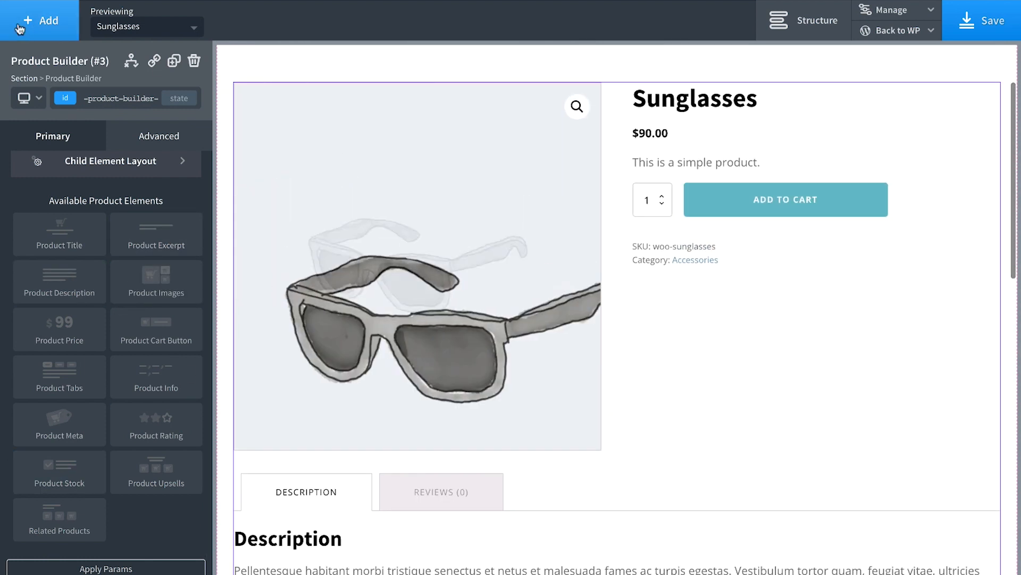
# Add columns with Product Images on the right and product text under the title.
pyautogui.click(39, 20)
pyautogui.write('product')
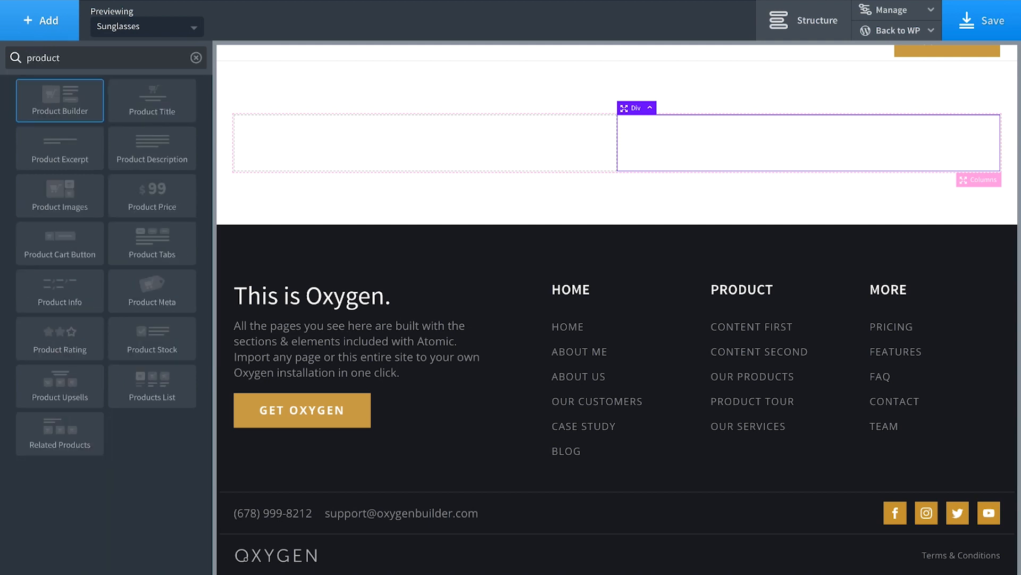
pyautogui.click(59, 195)
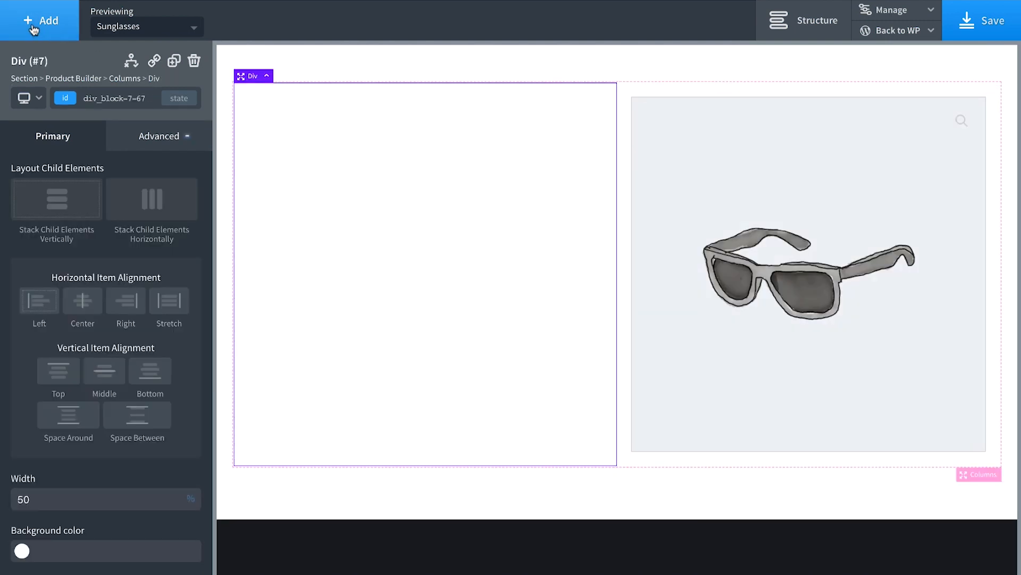
pyautogui.click(39, 20)
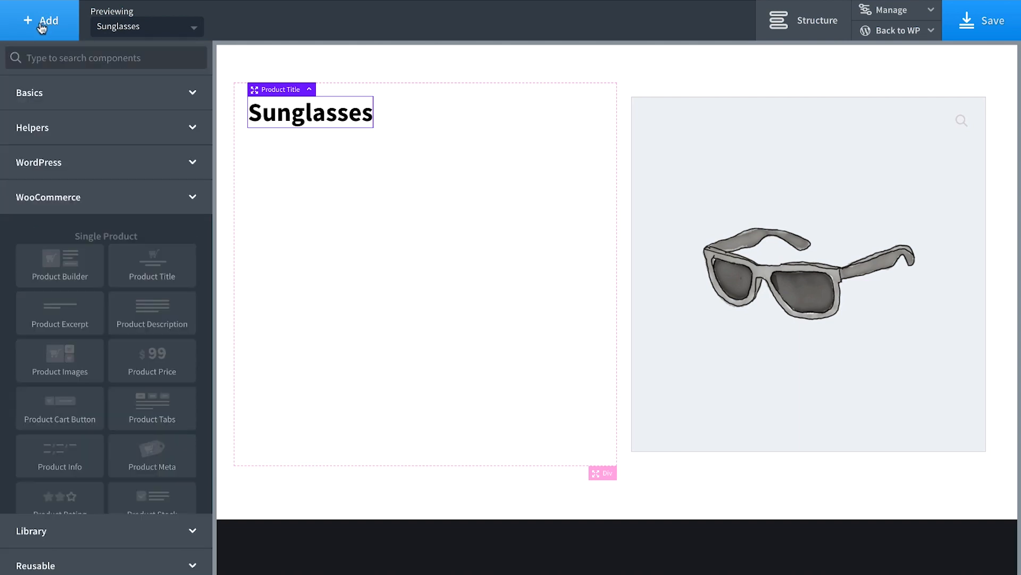
pyautogui.click(152, 313)
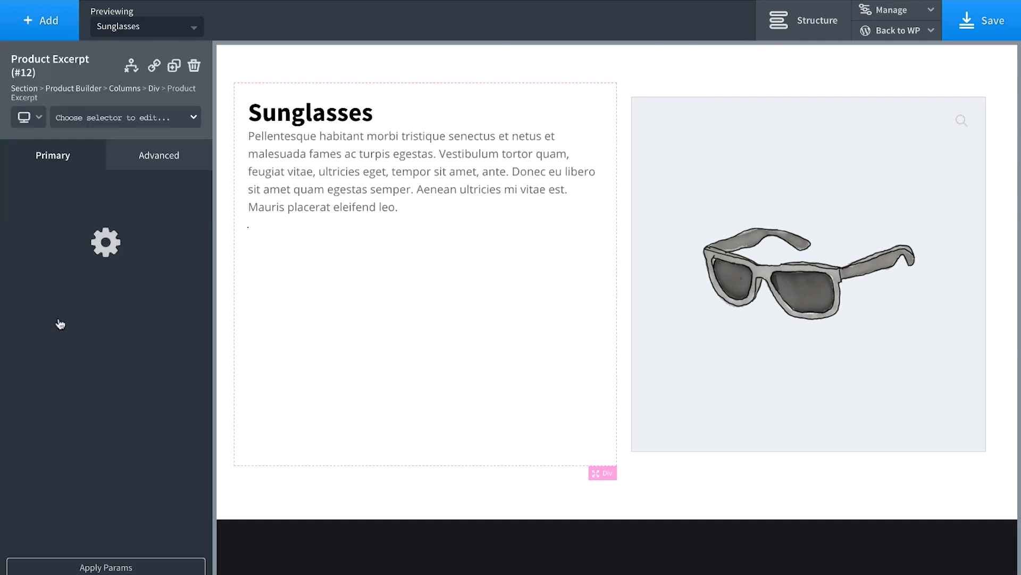
# Delete the long Product Description and add the Cart Button under the excerpt.
pyautogui.click(423, 172)
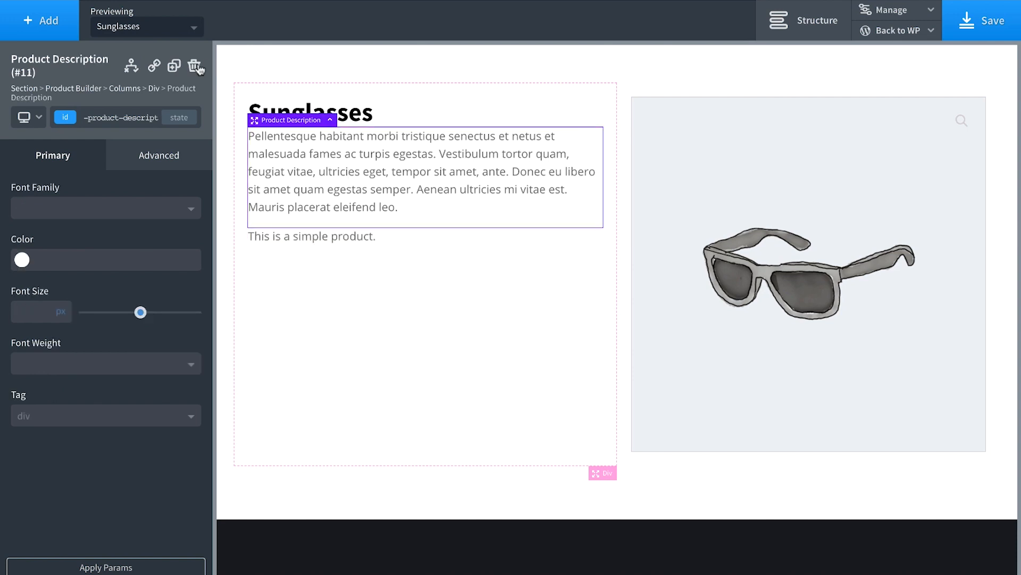
pyautogui.click(195, 66)
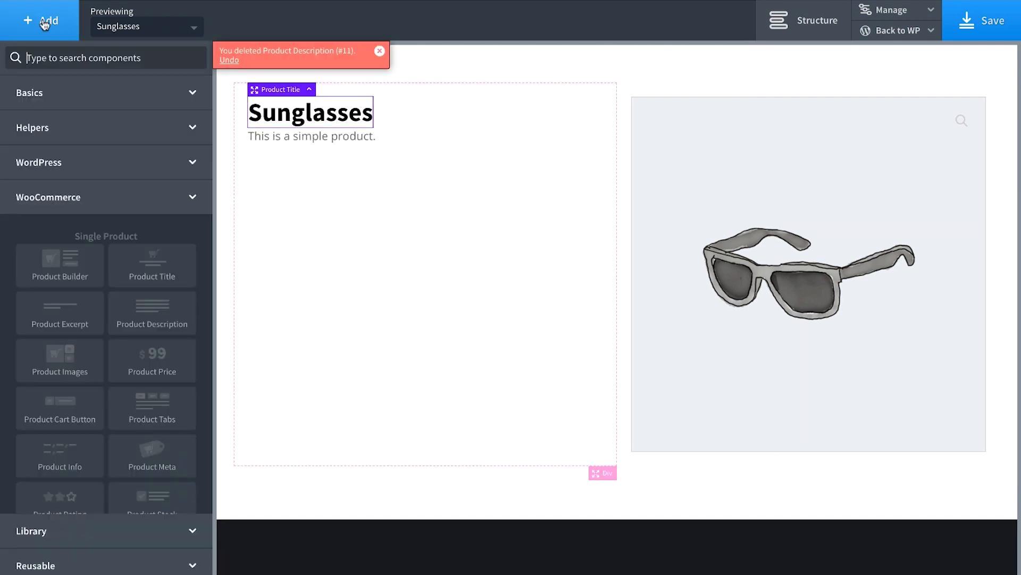
pyautogui.scroll(-3)
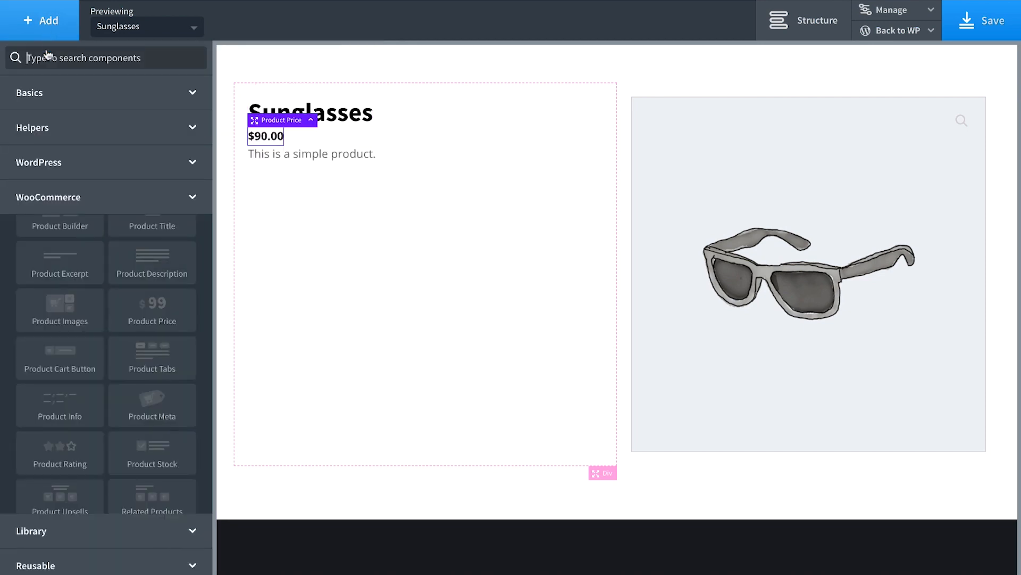
pyautogui.click(59, 357)
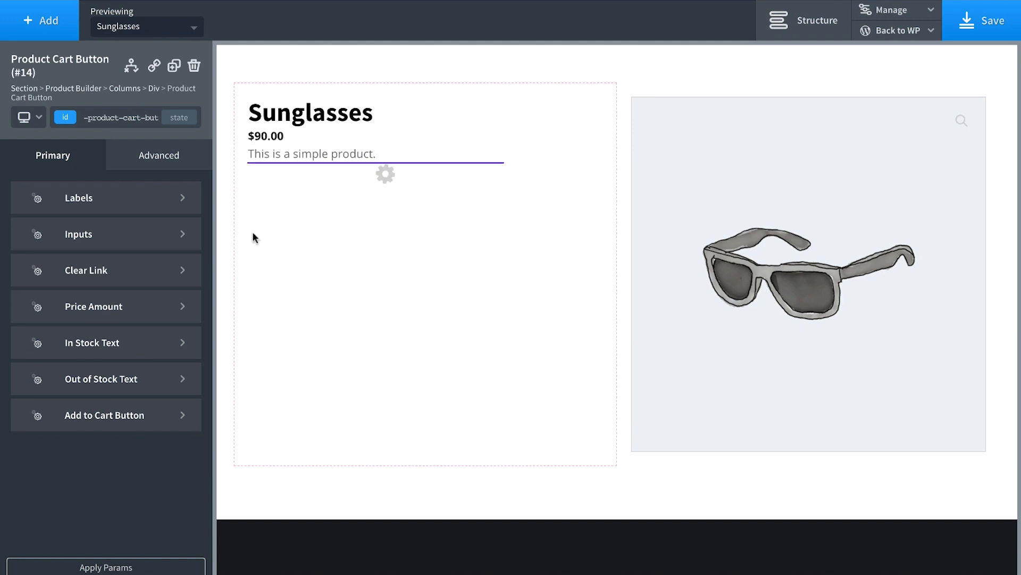
pyautogui.click(41, 20)
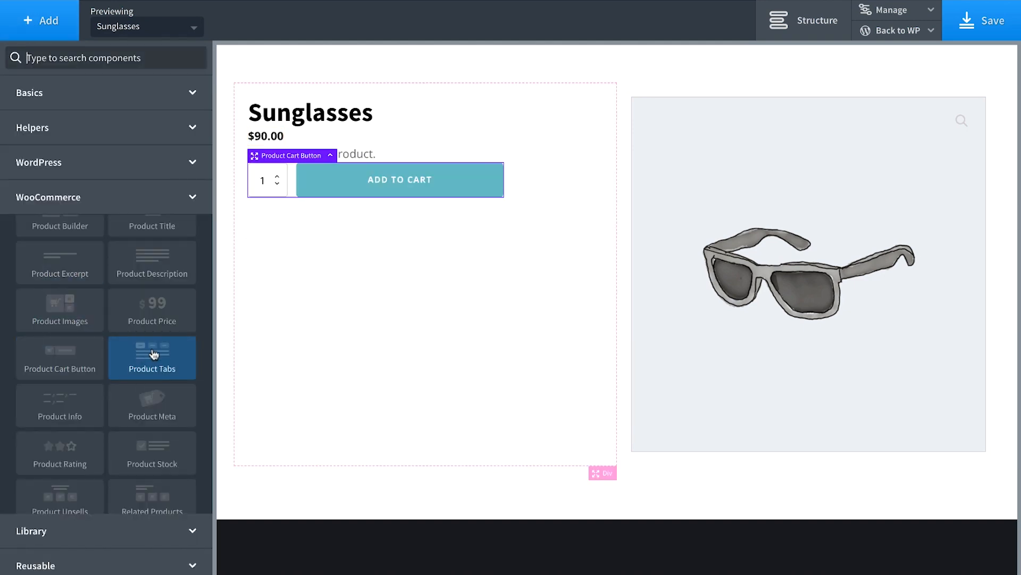
pyautogui.scroll(-3)
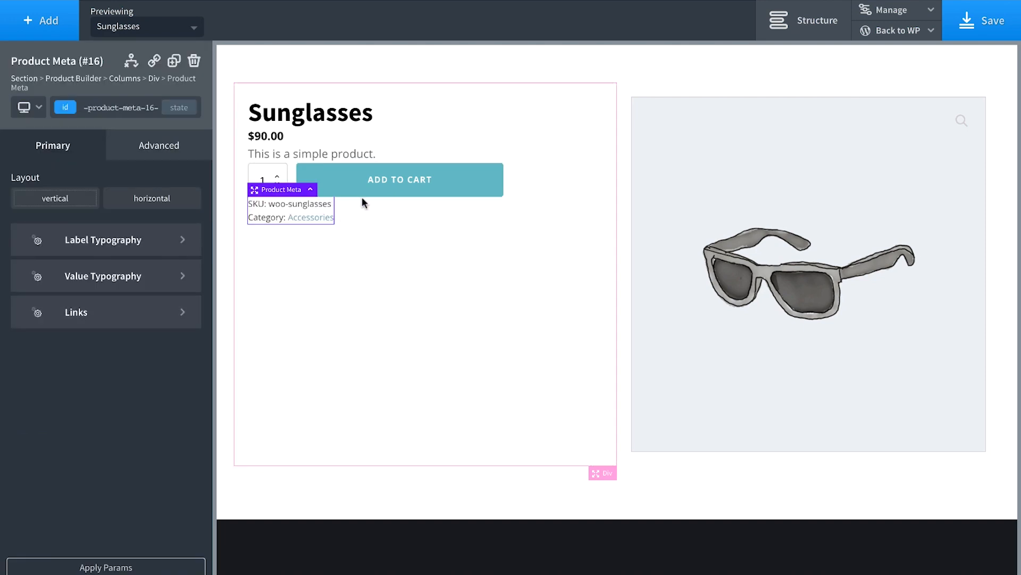
pyautogui.scroll(-3)
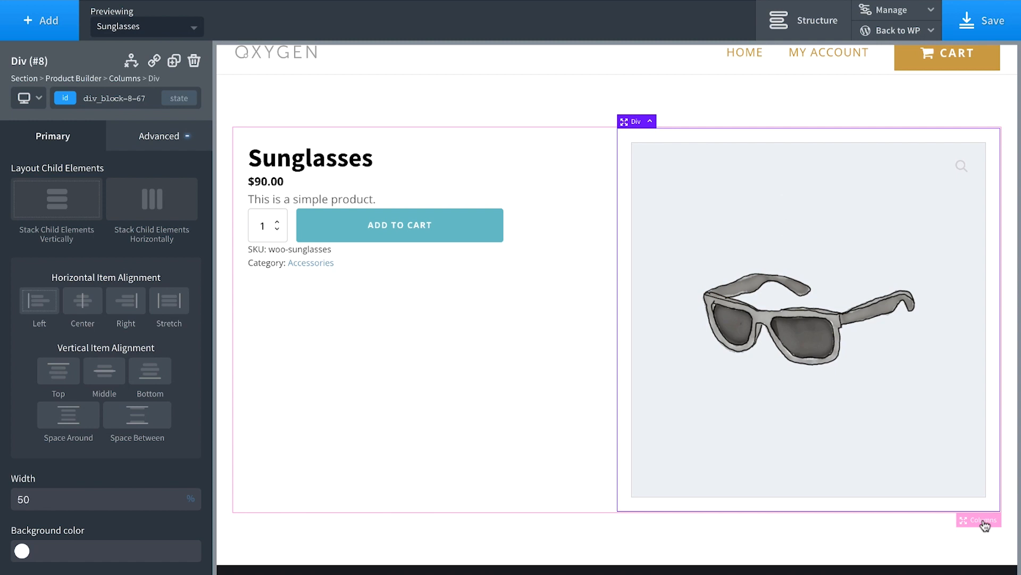
# Add Product Tabs below the columns and move Product Meta above the Cart Button.
pyautogui.click(40, 20)
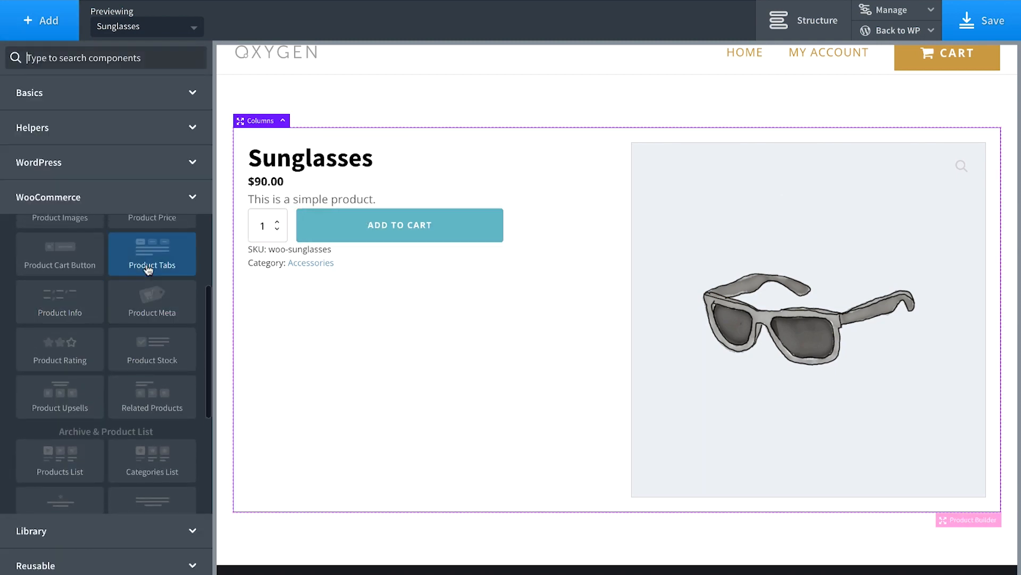
pyautogui.click(151, 255)
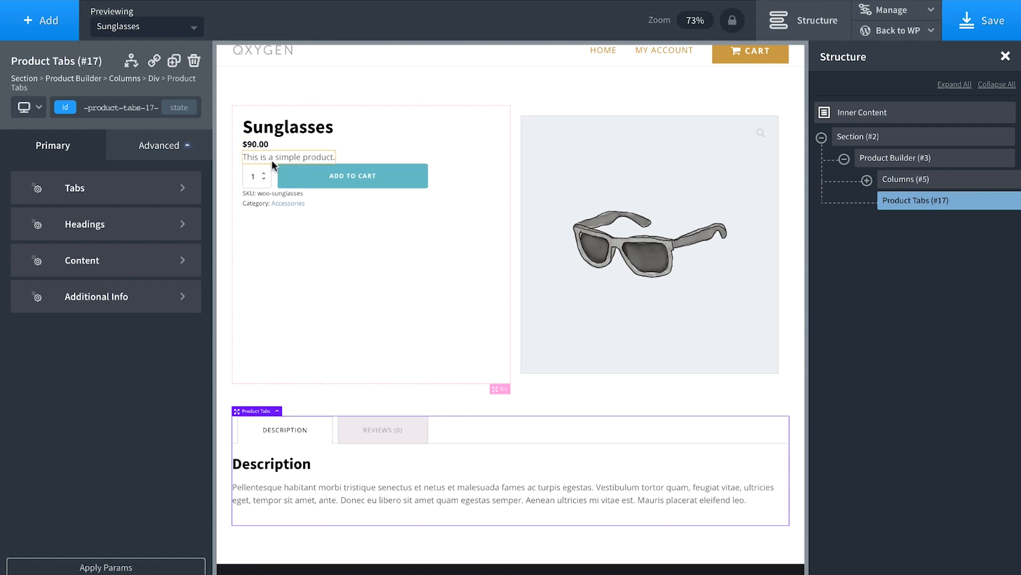
pyautogui.click(352, 175)
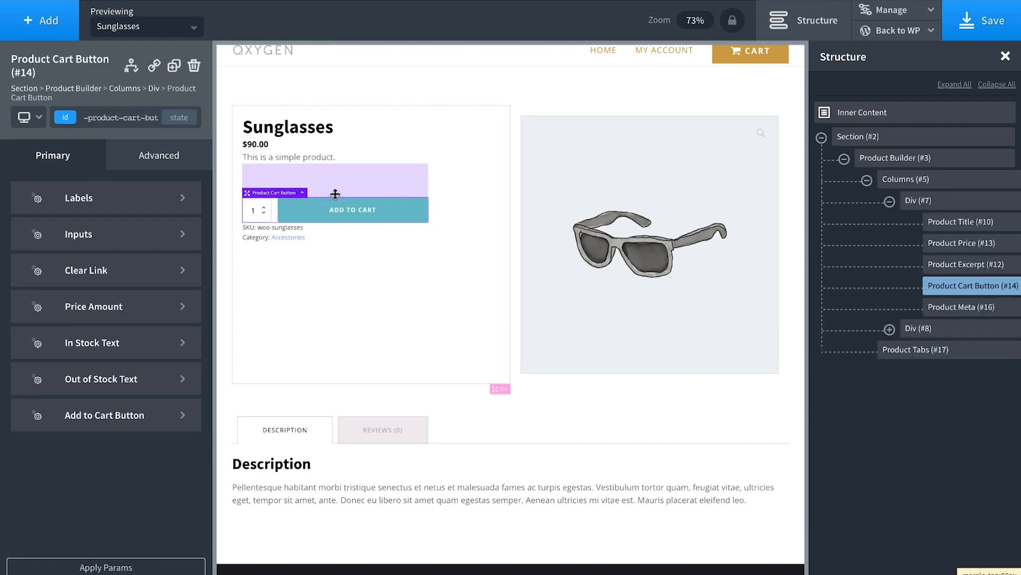
pyautogui.click(961, 307)
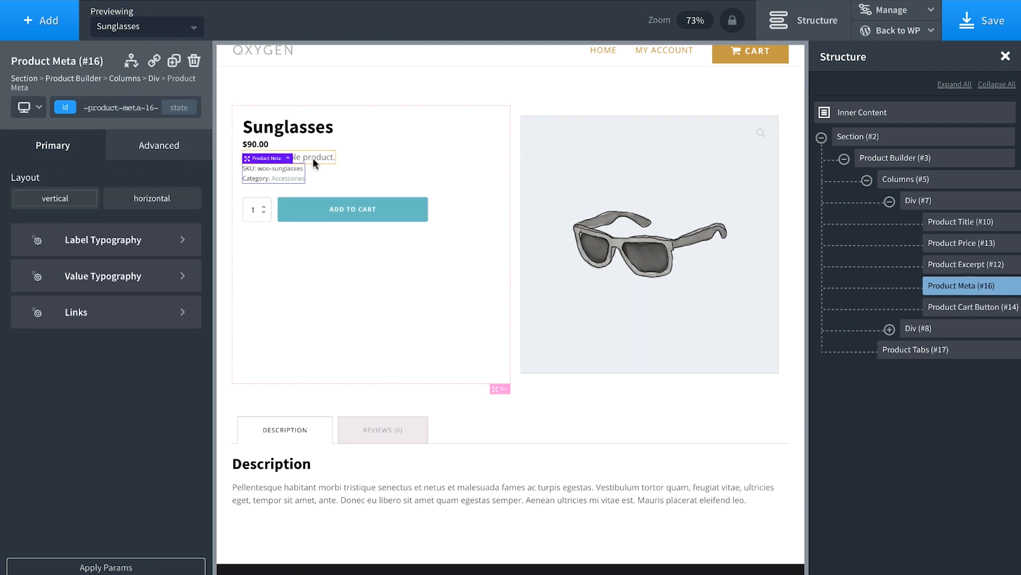
# Inspect the product excerpt and product tabs sections in the layout.
pyautogui.click(288, 127)
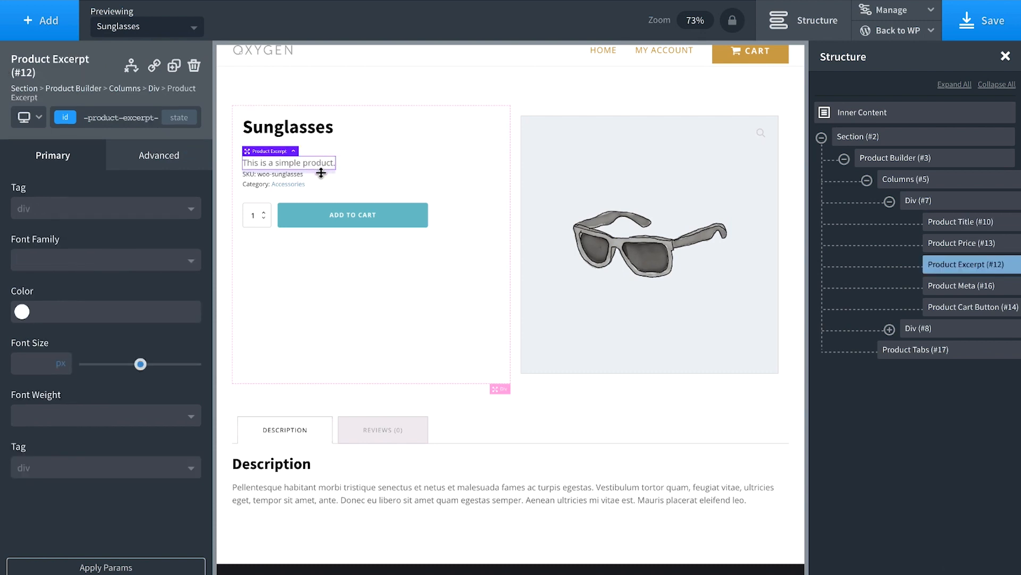
pyautogui.scroll(-3)
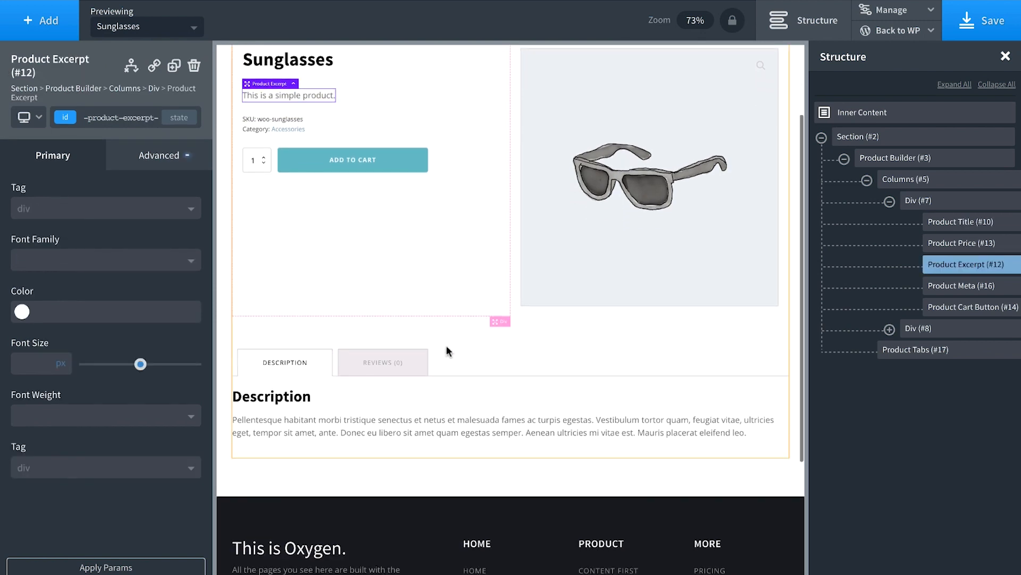
pyautogui.click(906, 349)
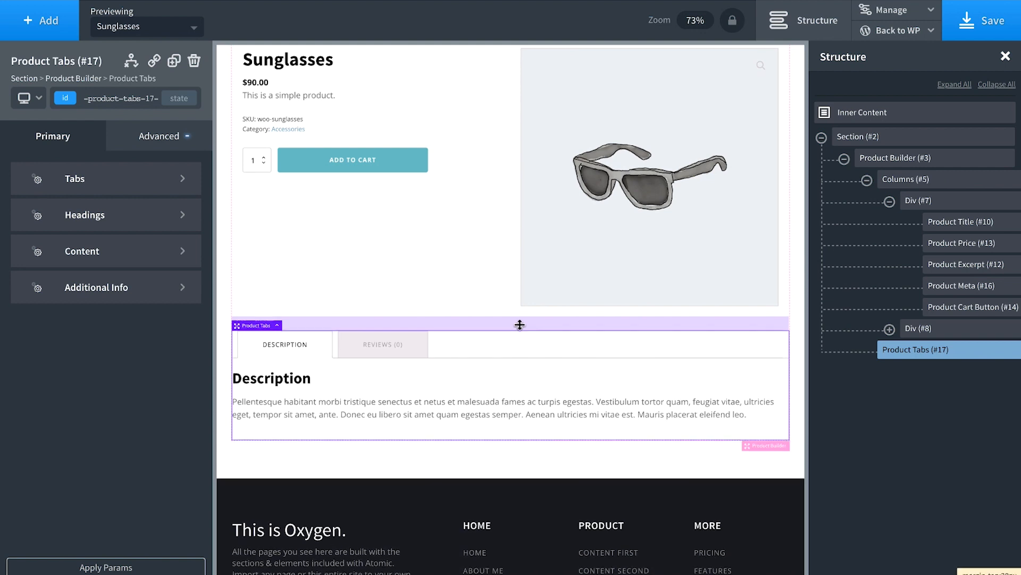
pyautogui.scroll(3)
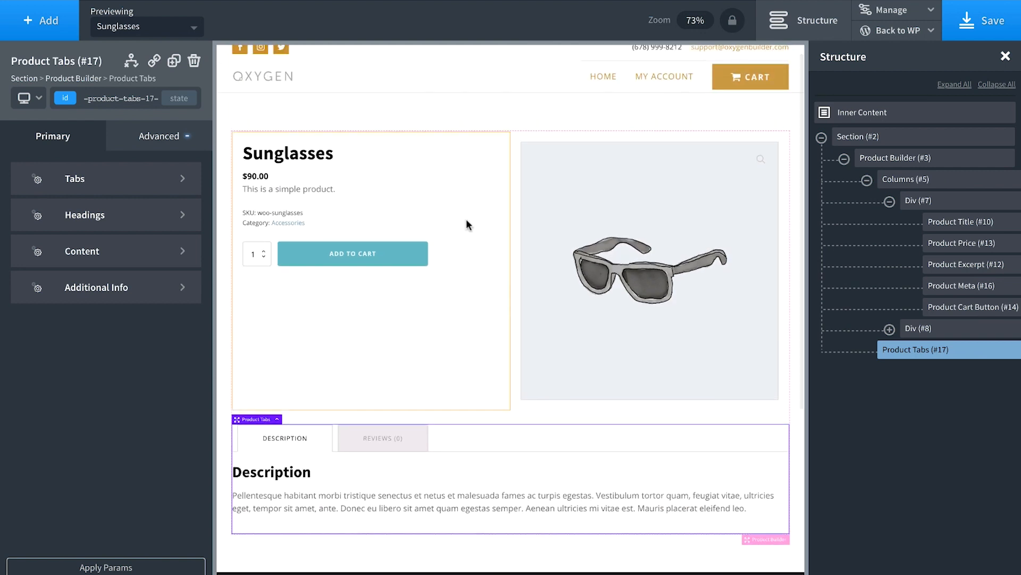
pyautogui.moveTo(472, 352)
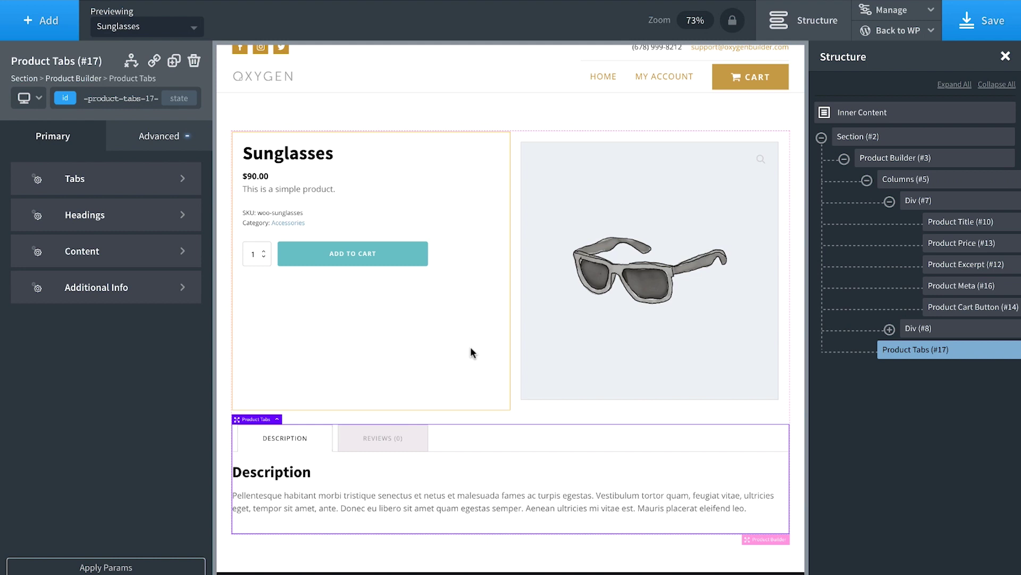
pyautogui.scroll(-3)
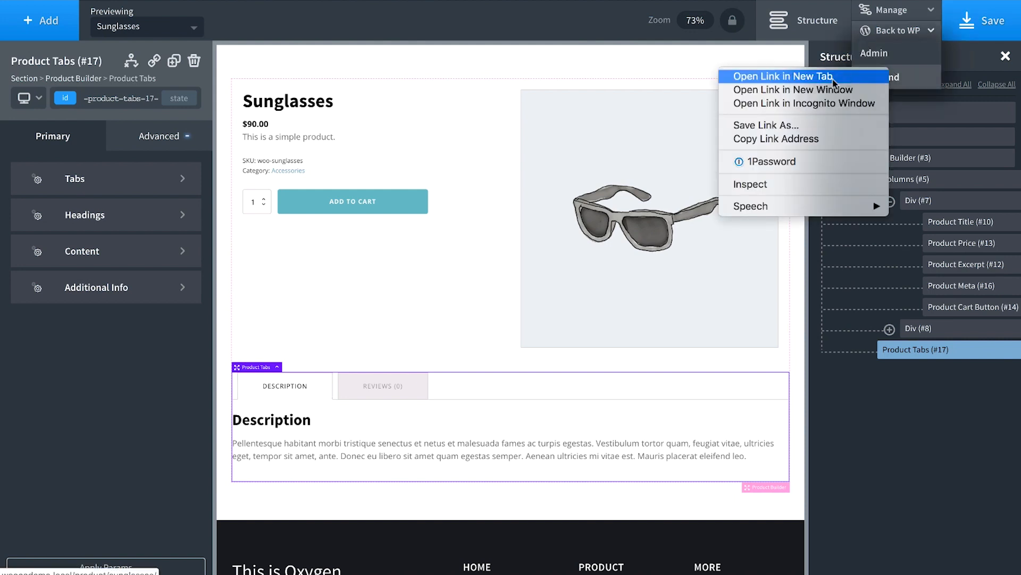
# Open the live Sunglasses page in a new tab and add it to the cart.
pyautogui.click(786, 76)
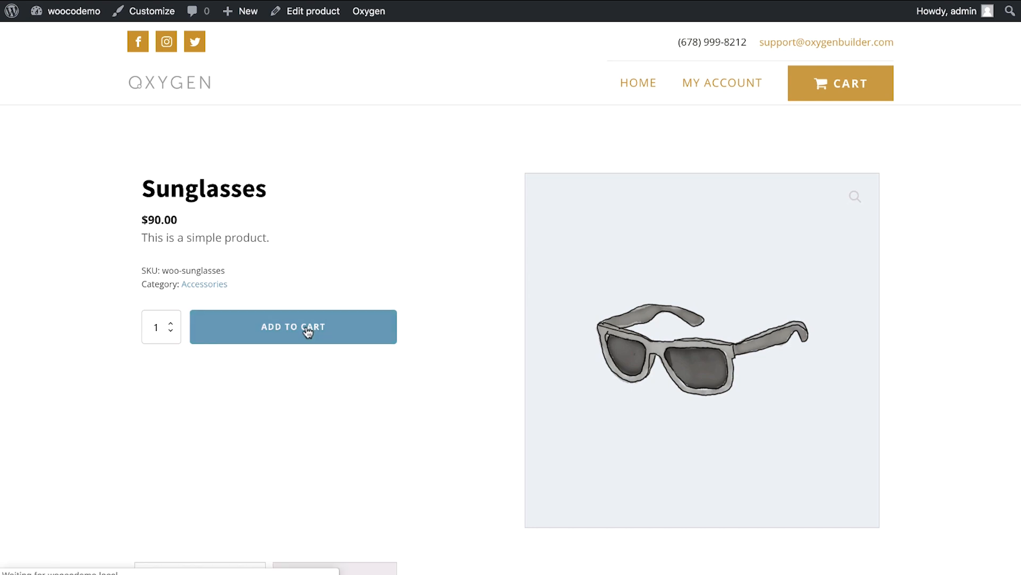
pyautogui.click(293, 326)
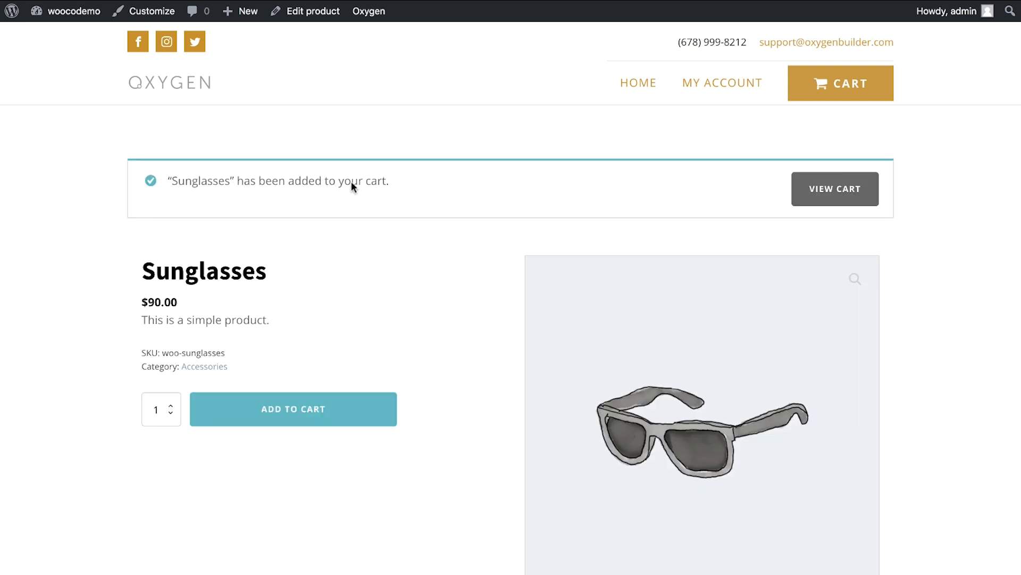
pyautogui.click(835, 188)
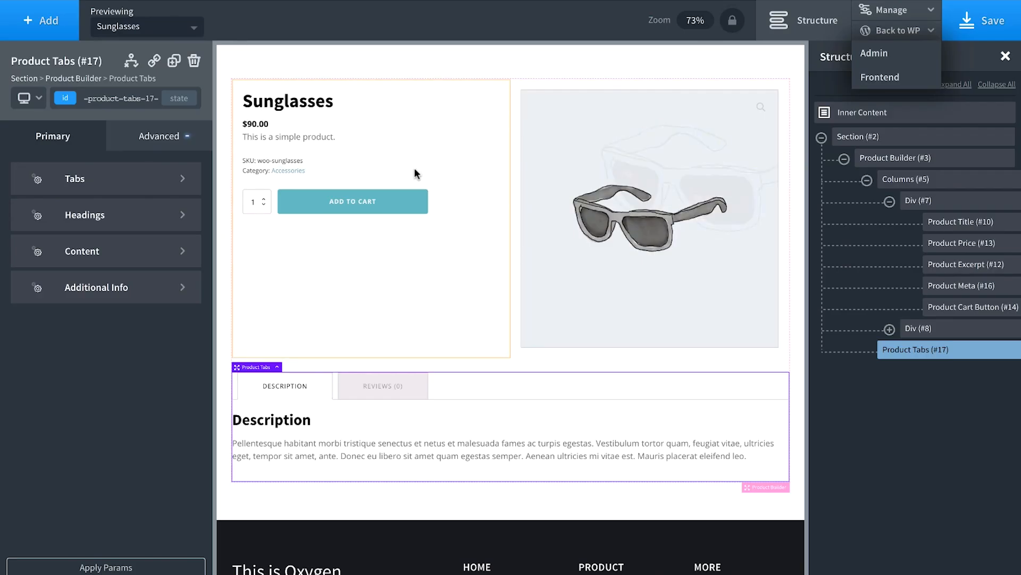
# Set the Product Title font size to 55px and open the Cart Button's input typography.
pyautogui.click(964, 221)
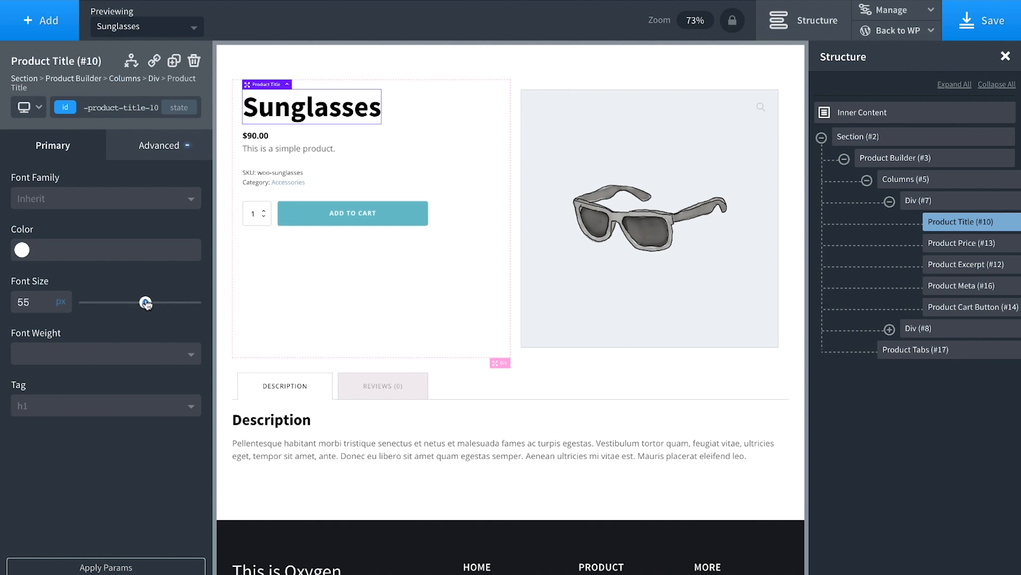
pyautogui.click(970, 307)
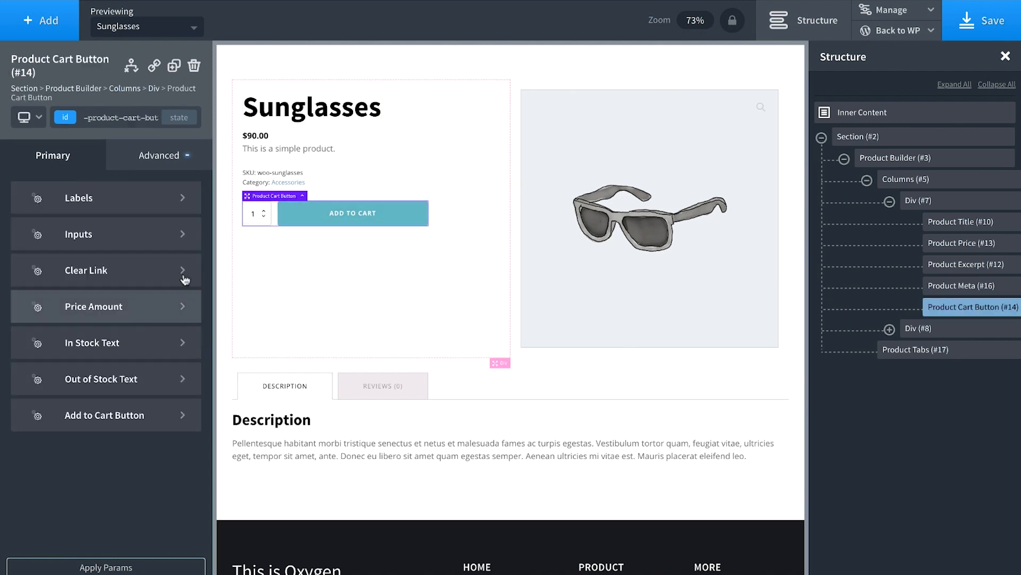
pyautogui.click(78, 235)
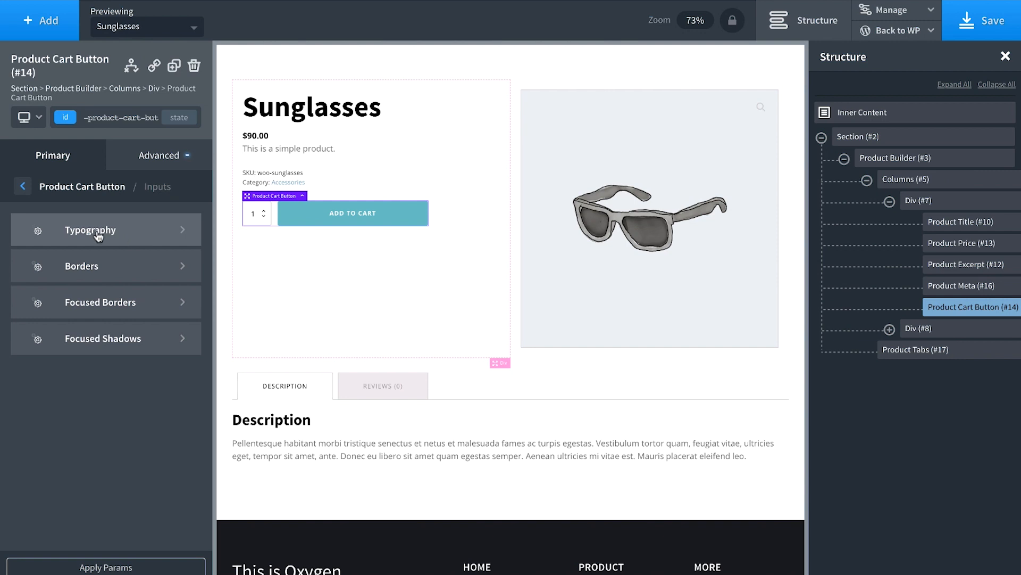
pyautogui.click(91, 229)
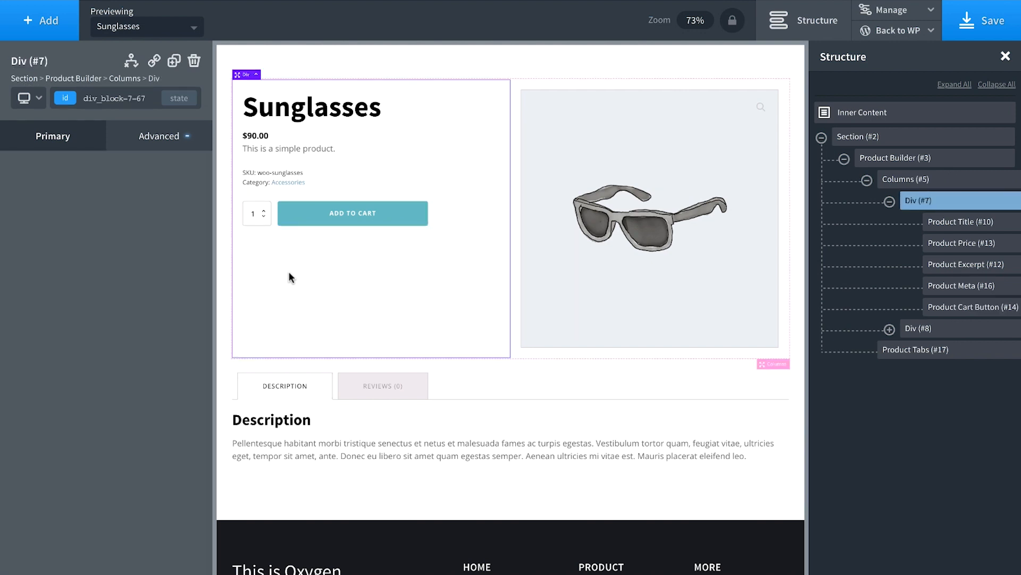
# Open Oxygen's WooCommerce global style settings through Manage > Settings > Global Styles.
pyautogui.click(352, 213)
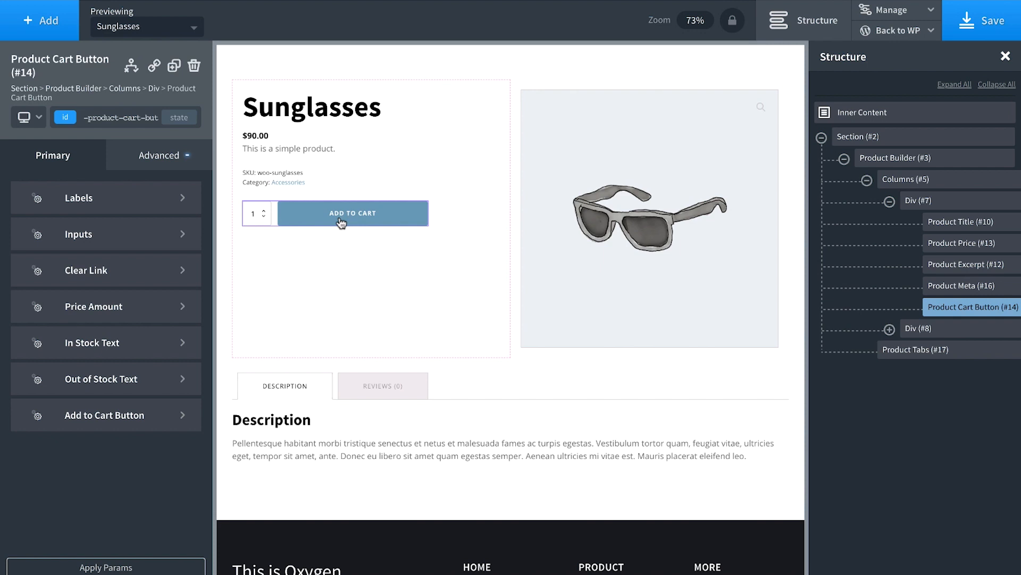
pyautogui.click(352, 213)
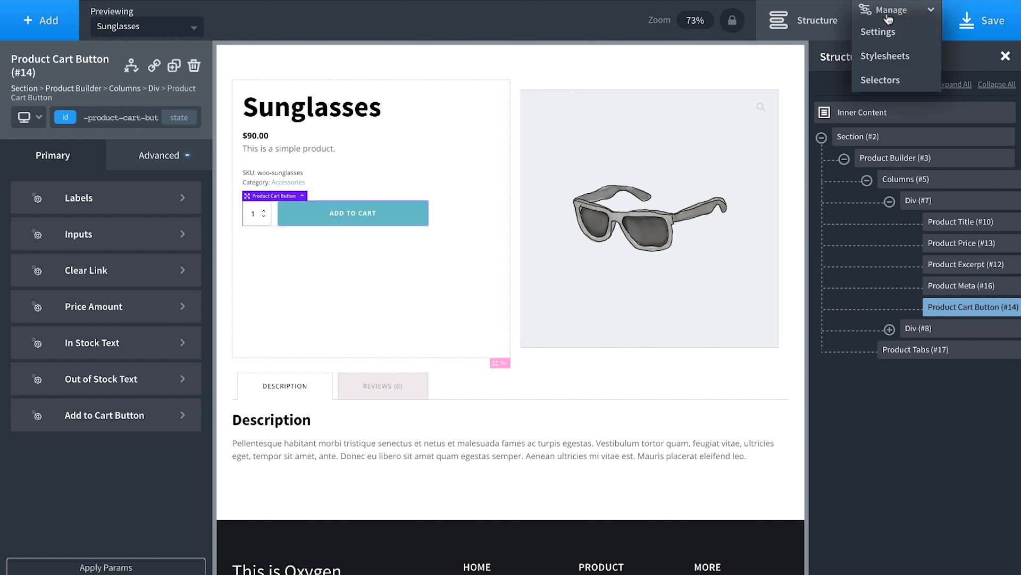
pyautogui.click(879, 32)
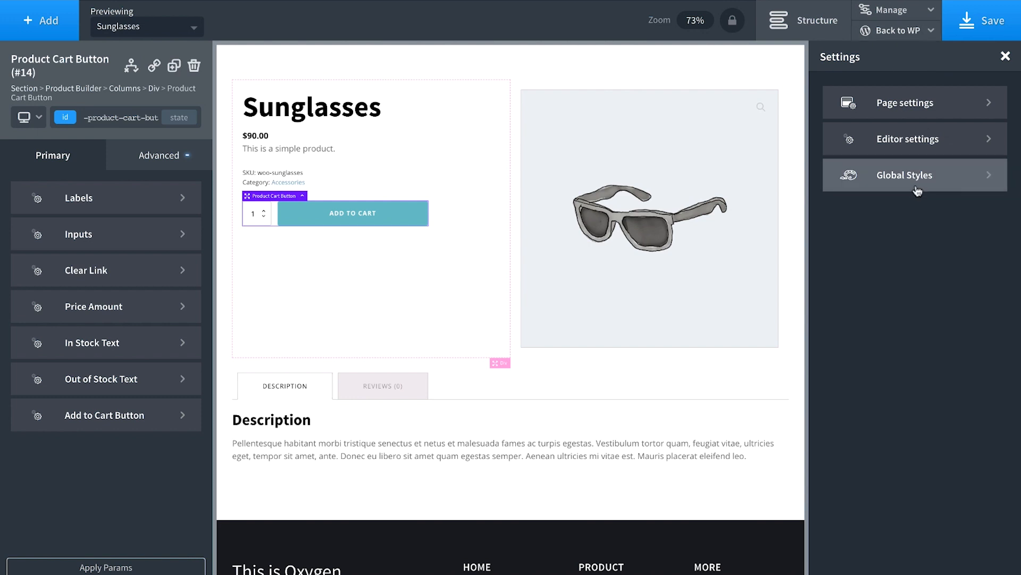
pyautogui.click(904, 175)
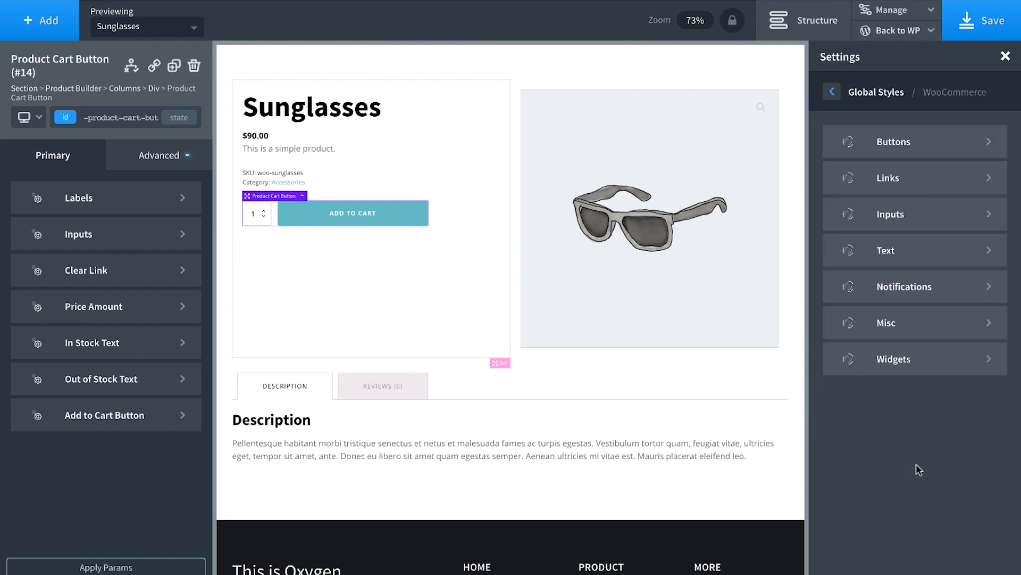
pyautogui.moveTo(900, 248)
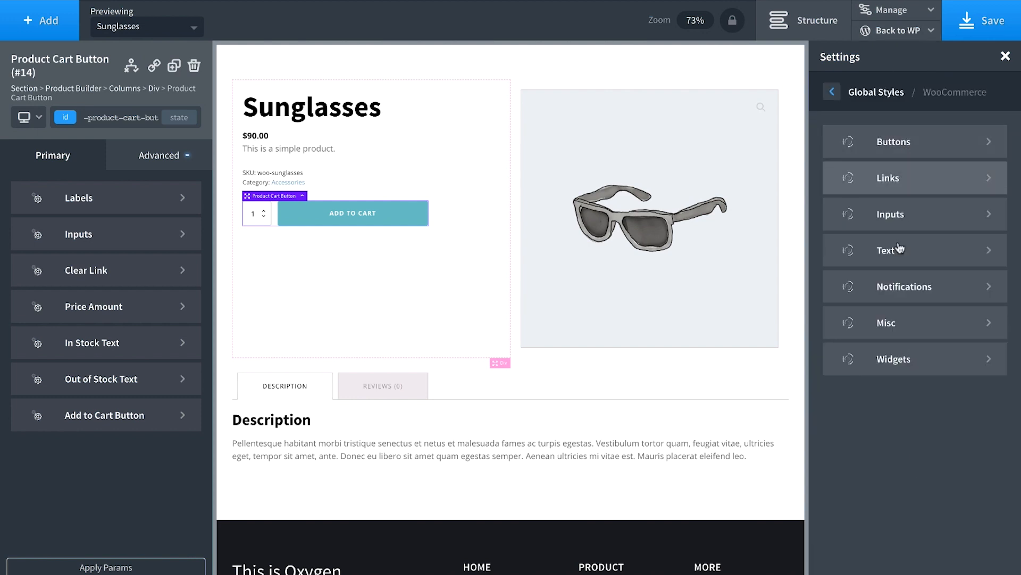
pyautogui.moveTo(890, 389)
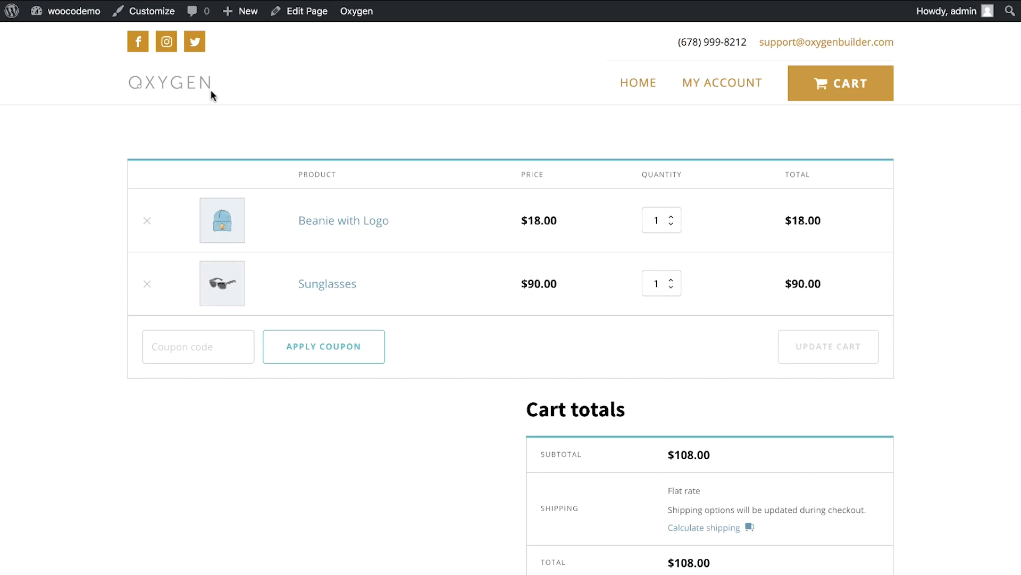
pyautogui.moveTo(722, 83)
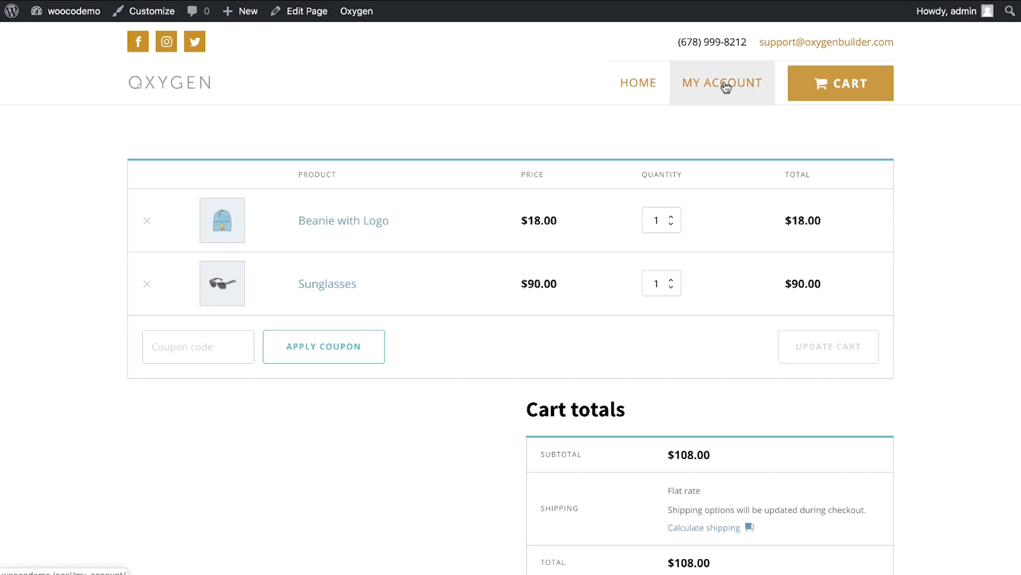
# Scroll through the cart with Beanie with Logo and Sunglasses ($108.00) to the footer.
pyautogui.scroll(-3)
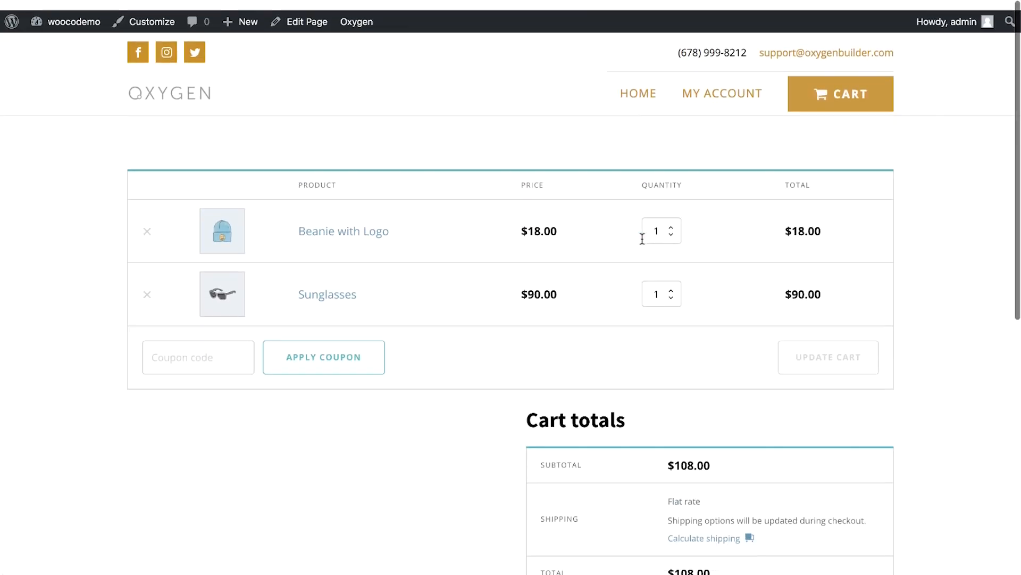
pyautogui.scroll(3)
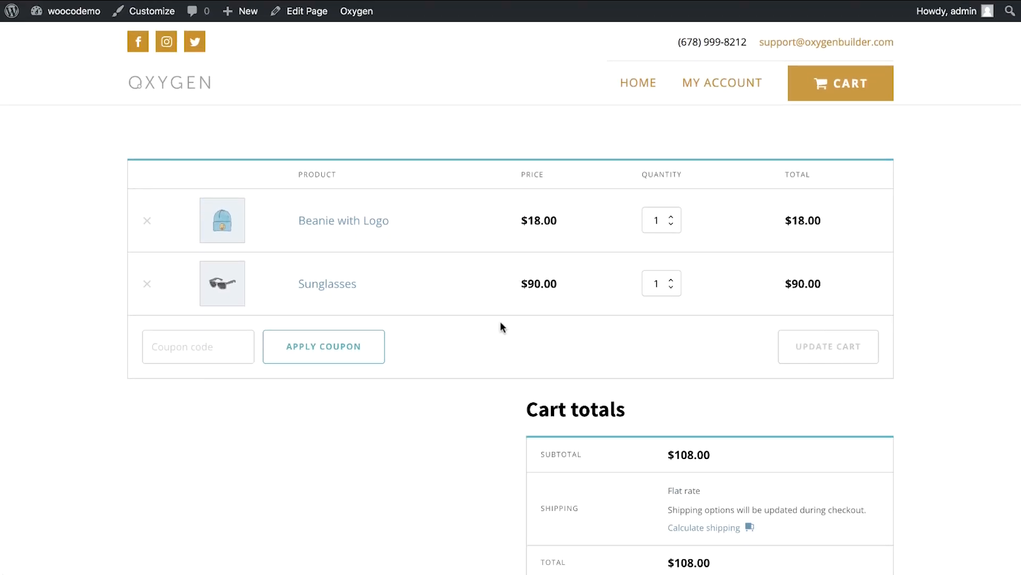
pyautogui.scroll(-3)
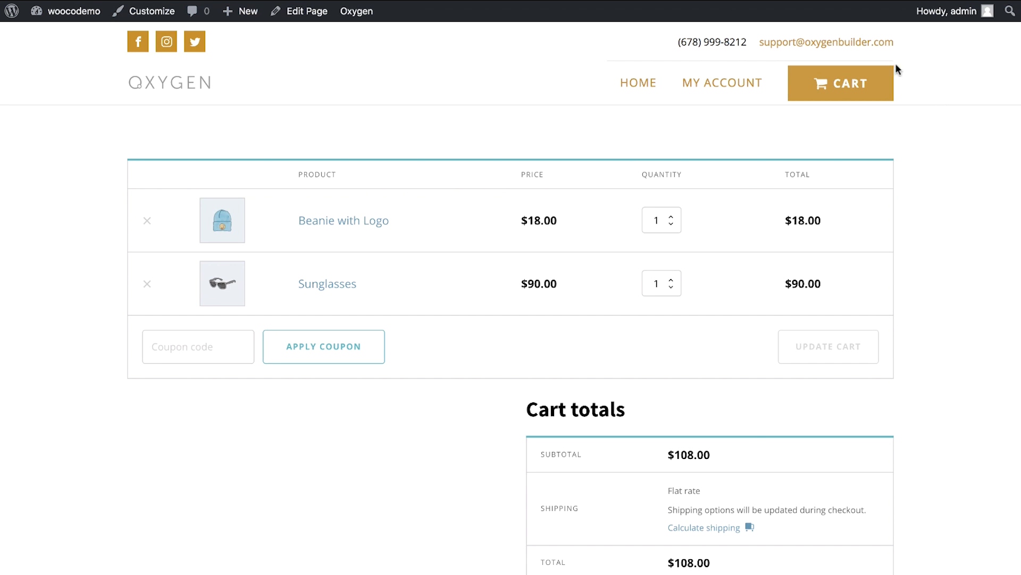
pyautogui.scroll(-3)
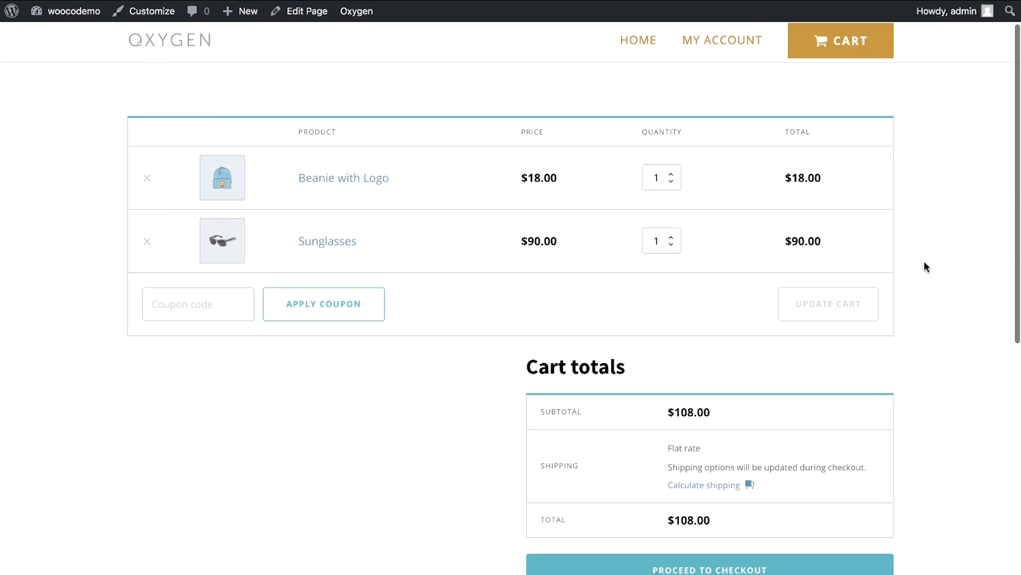
pyautogui.scroll(-3)
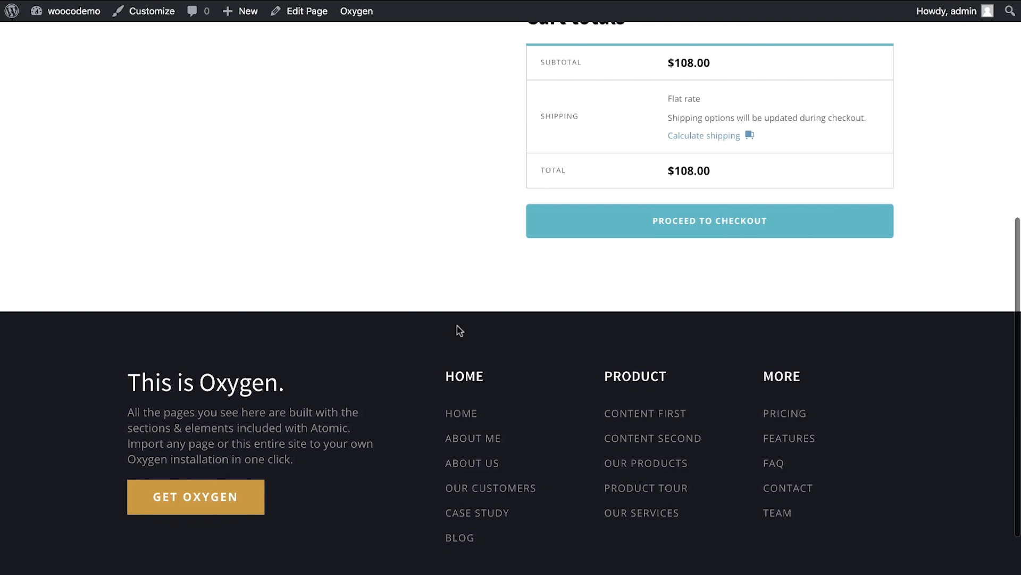
pyautogui.scroll(3)
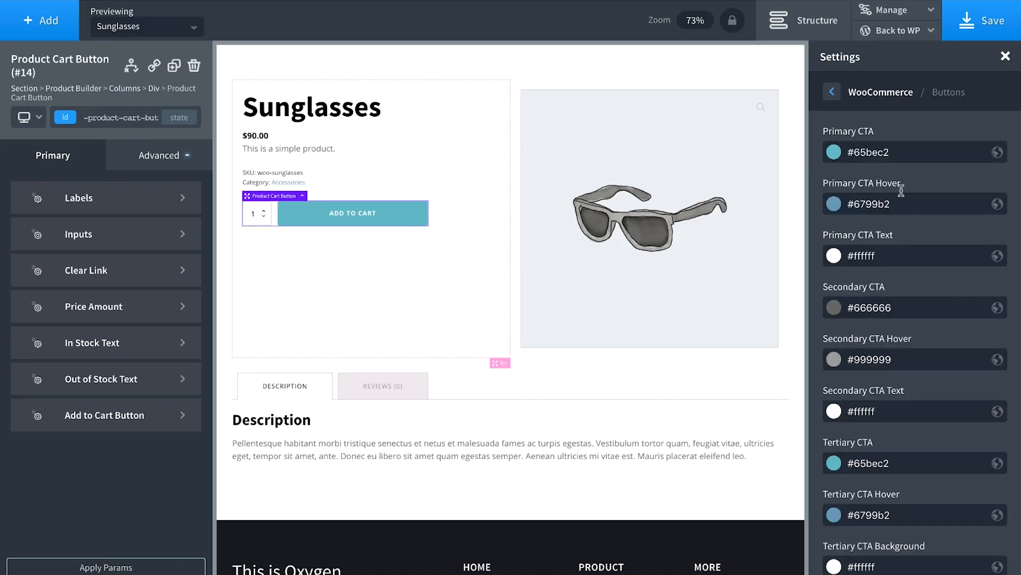
# Make primary buttons and their hover gold swatches, and tertiary CTA hover #1b1f28.
pyautogui.click(834, 151)
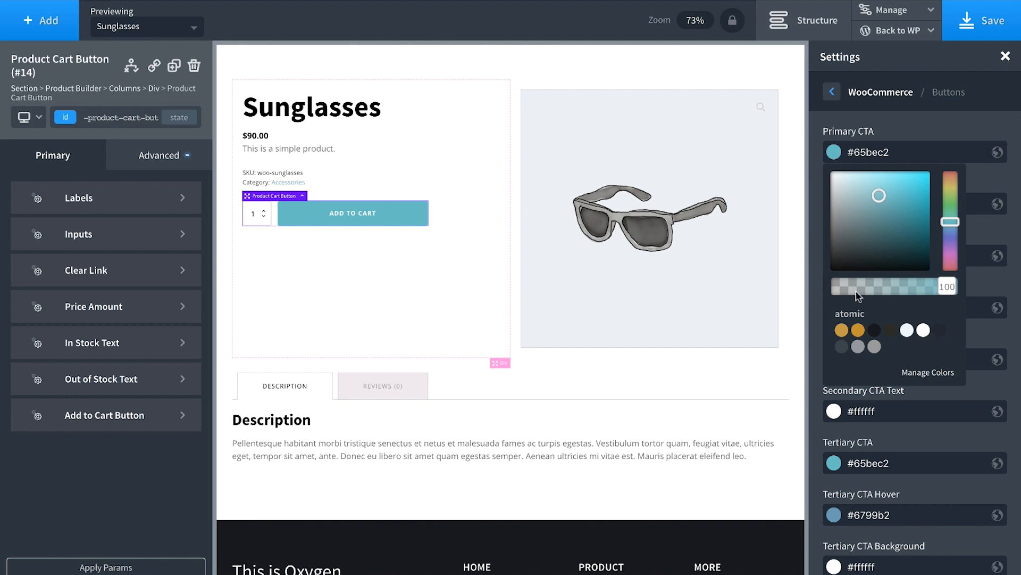
pyautogui.click(858, 330)
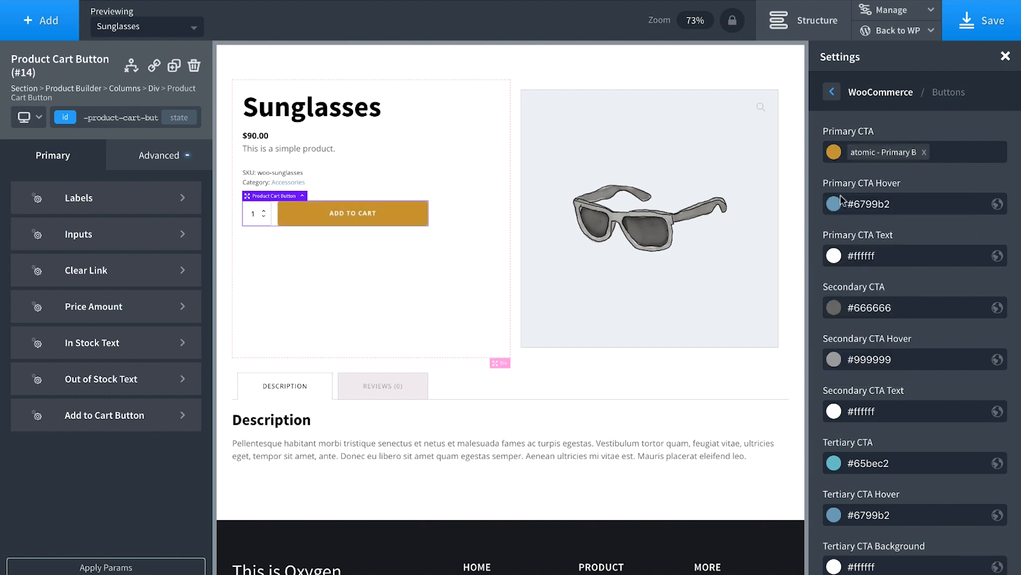
pyautogui.click(834, 203)
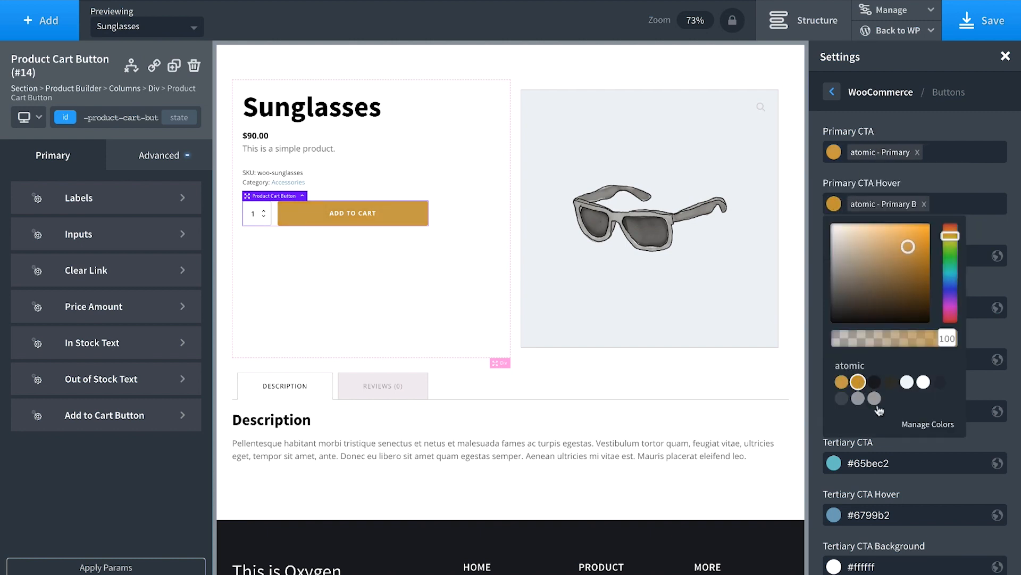
pyautogui.click(833, 336)
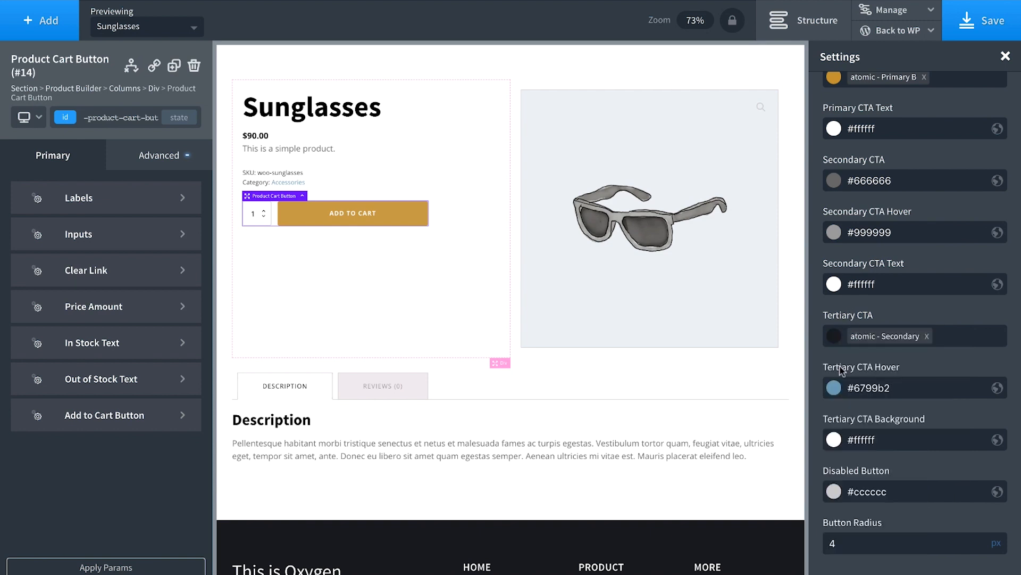
pyautogui.click(833, 388)
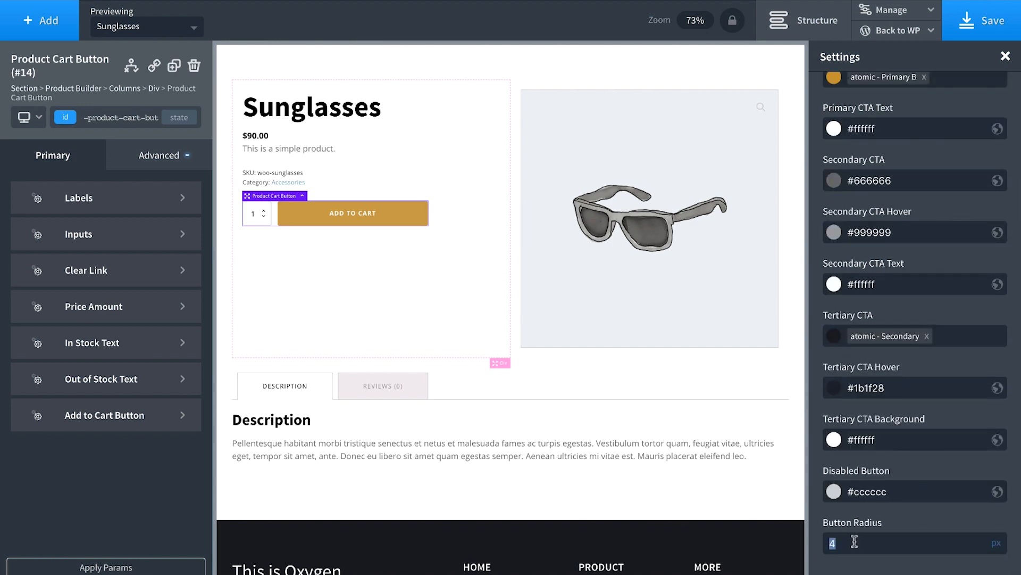
pyautogui.scroll(3)
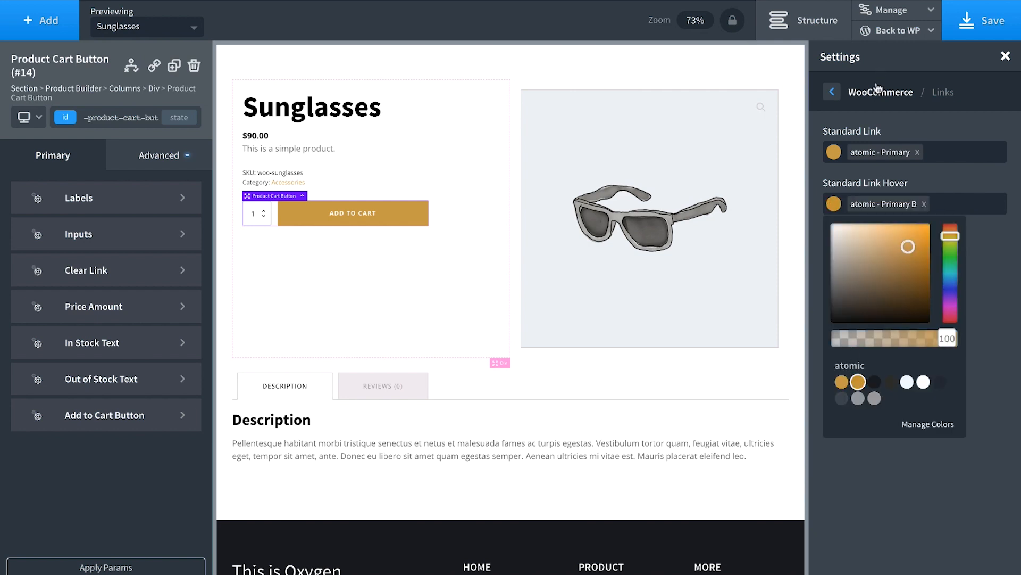
# Set WooCommerce link hover to the gold Primary B swatch and input radius to 0.
pyautogui.click(831, 91)
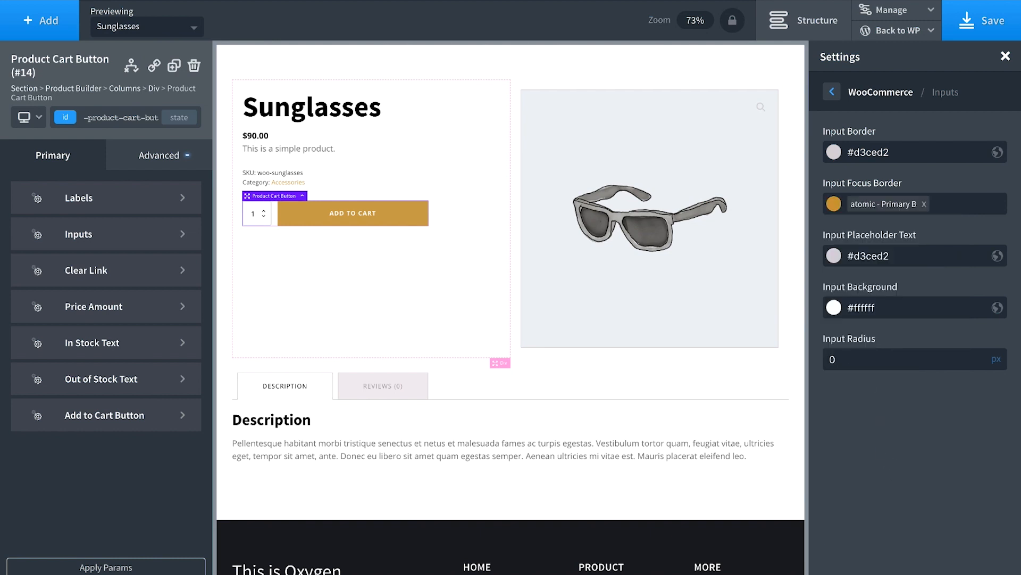
pyautogui.click(912, 359)
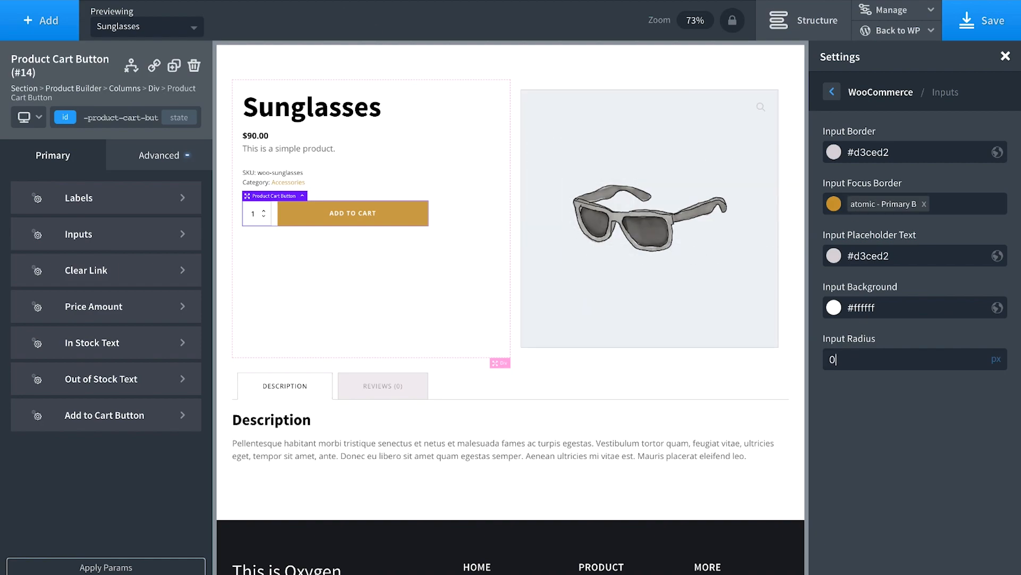
pyautogui.click(913, 29)
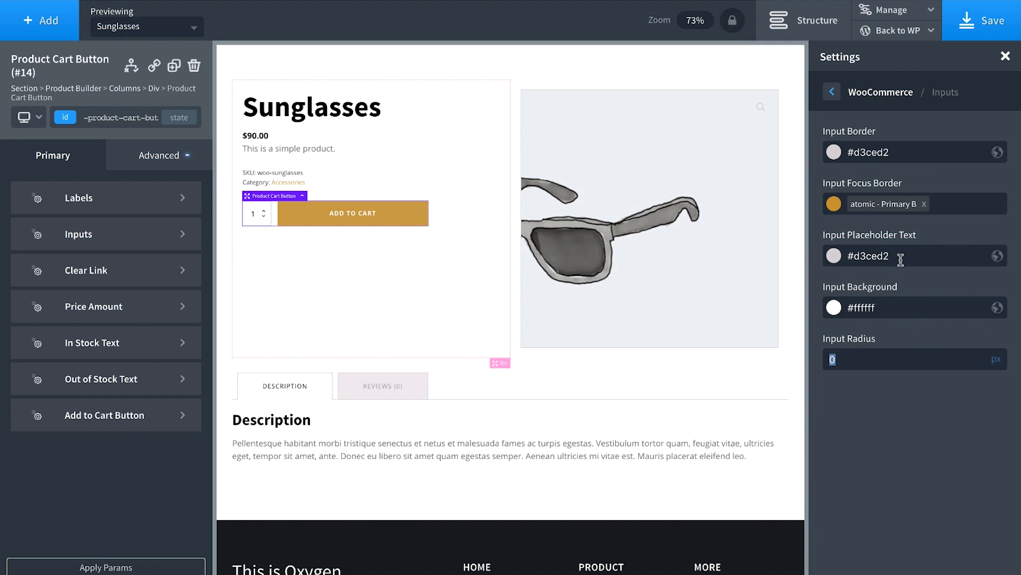
# Give inputs a #ced7e2 background and border, then return to the WooCommerce style groups.
pyautogui.click(834, 307)
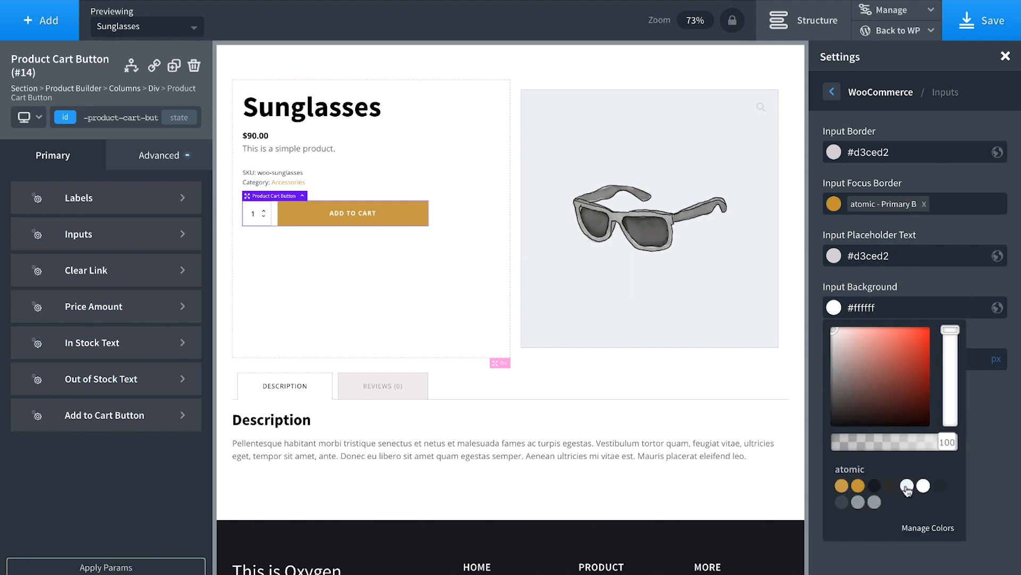
pyautogui.click(906, 486)
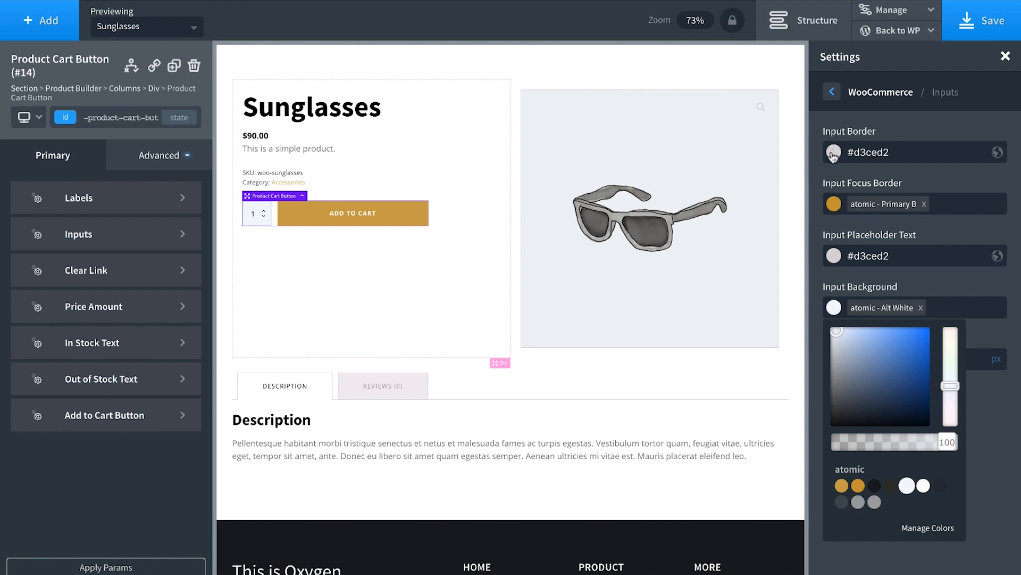
pyautogui.click(833, 151)
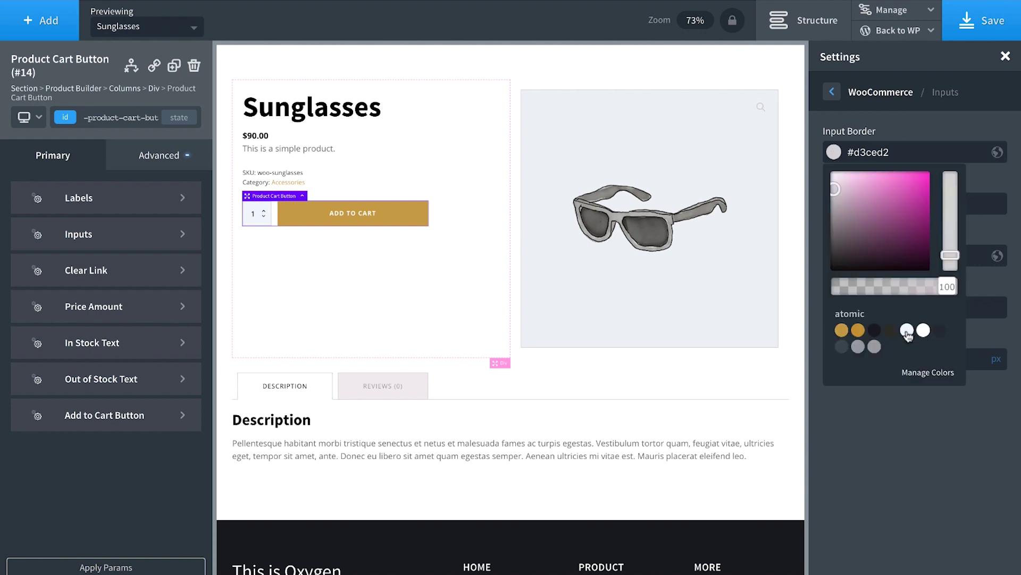
pyautogui.click(906, 330)
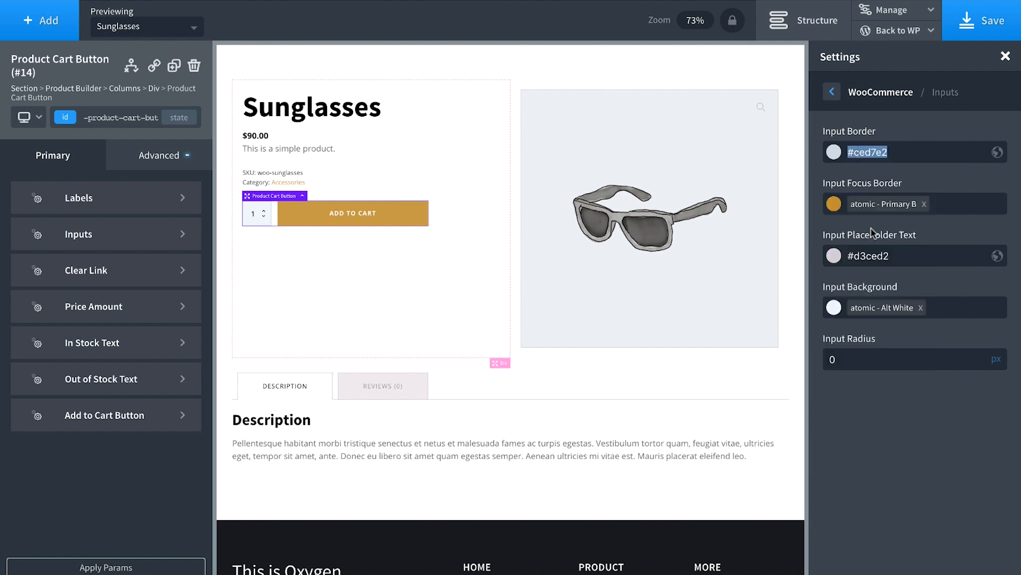
pyautogui.moveTo(882, 279)
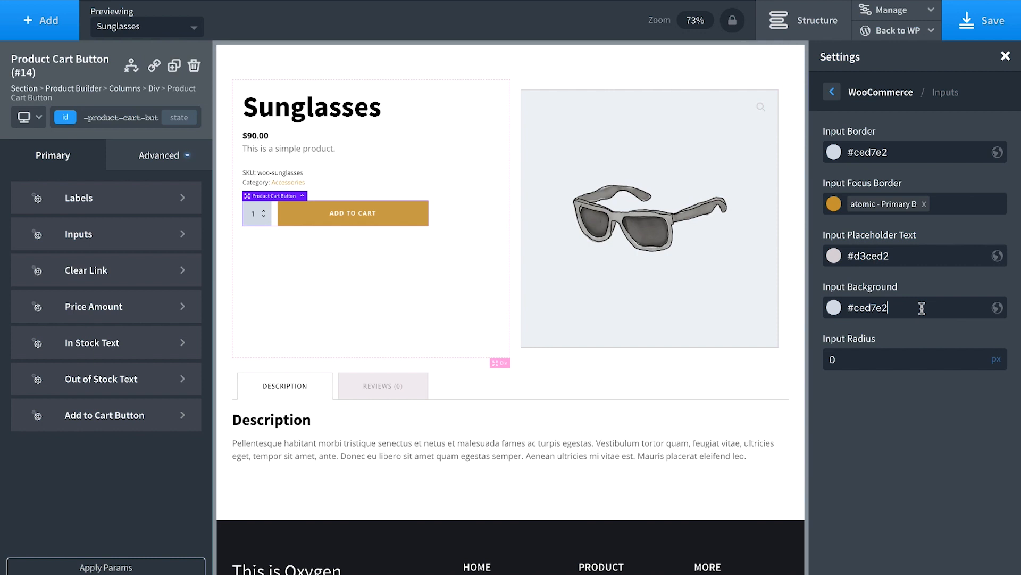
pyautogui.moveTo(889, 102)
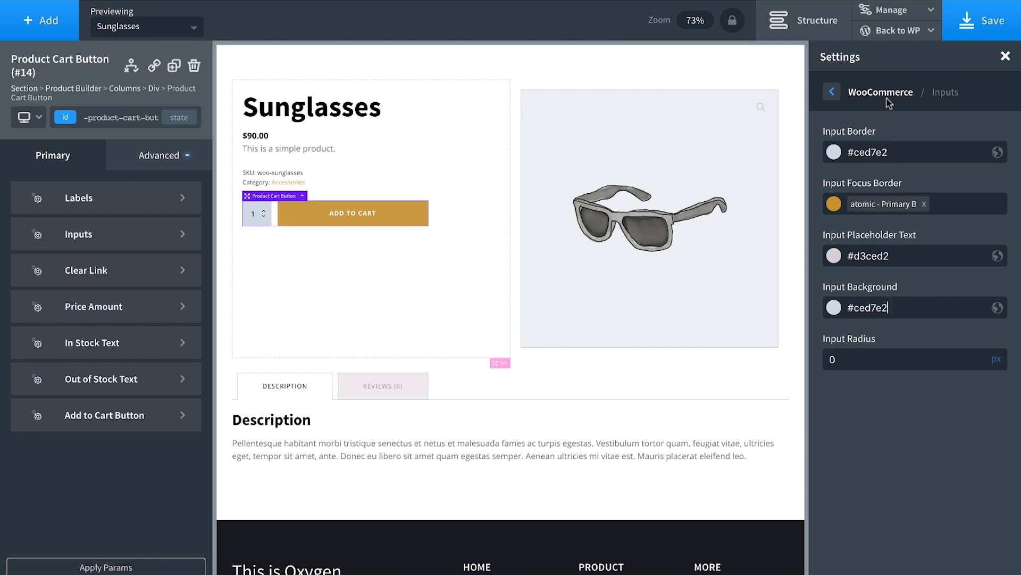
pyautogui.click(831, 91)
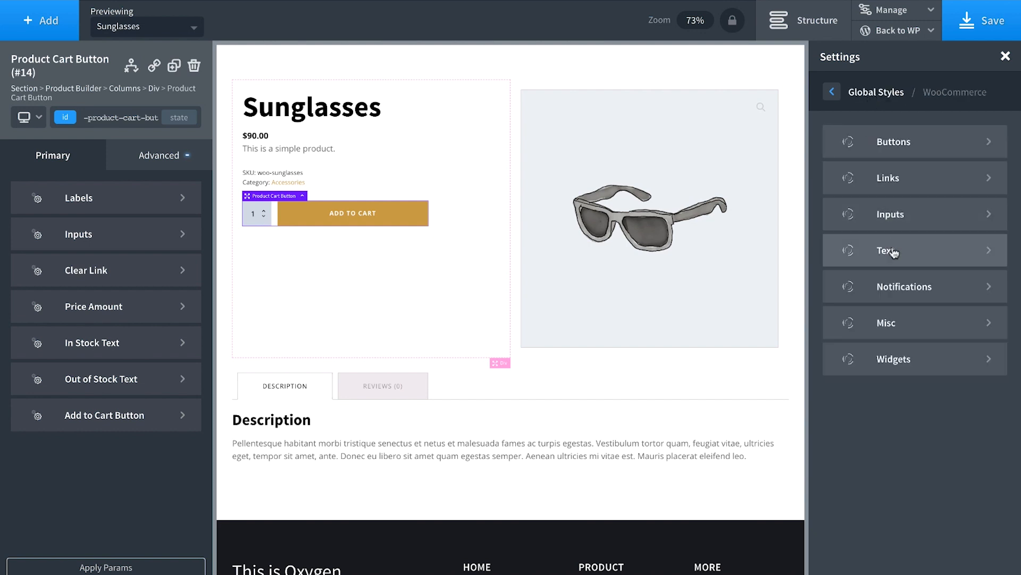
# Set Misc Sale Badge Color and Star Rating Primary to the atomic Primary B gold swatch.
pyautogui.click(905, 287)
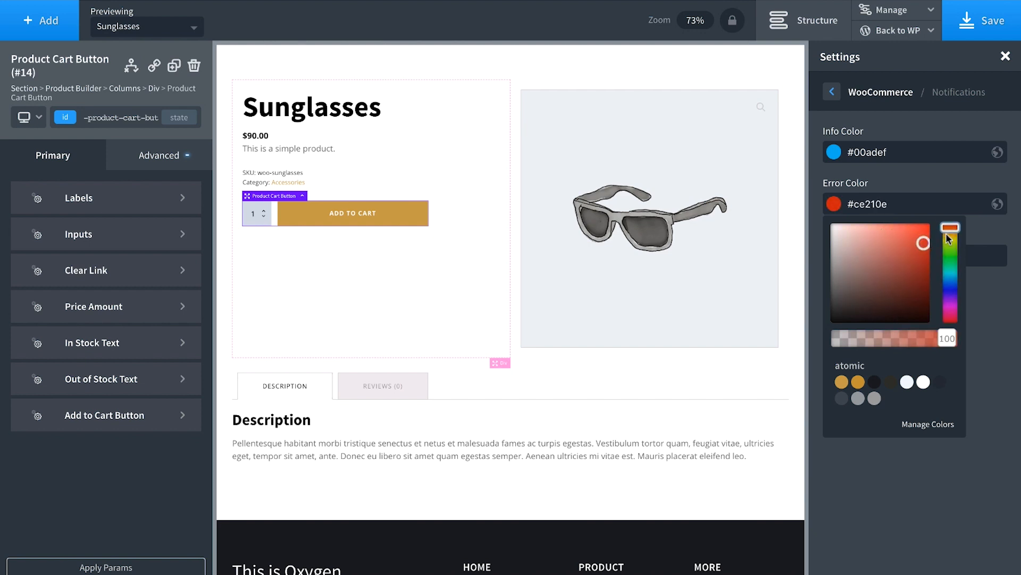
pyautogui.click(833, 152)
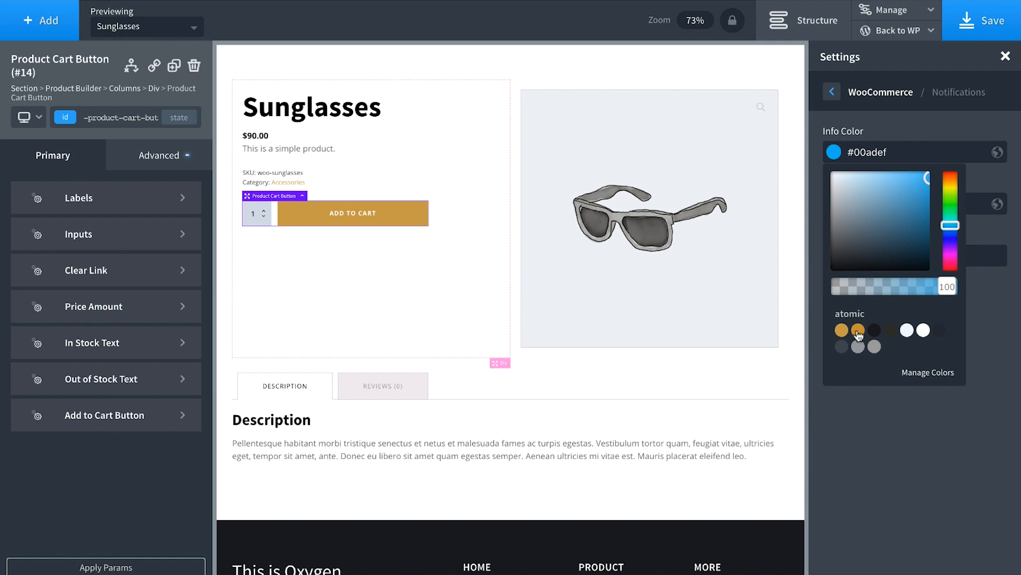
pyautogui.click(831, 91)
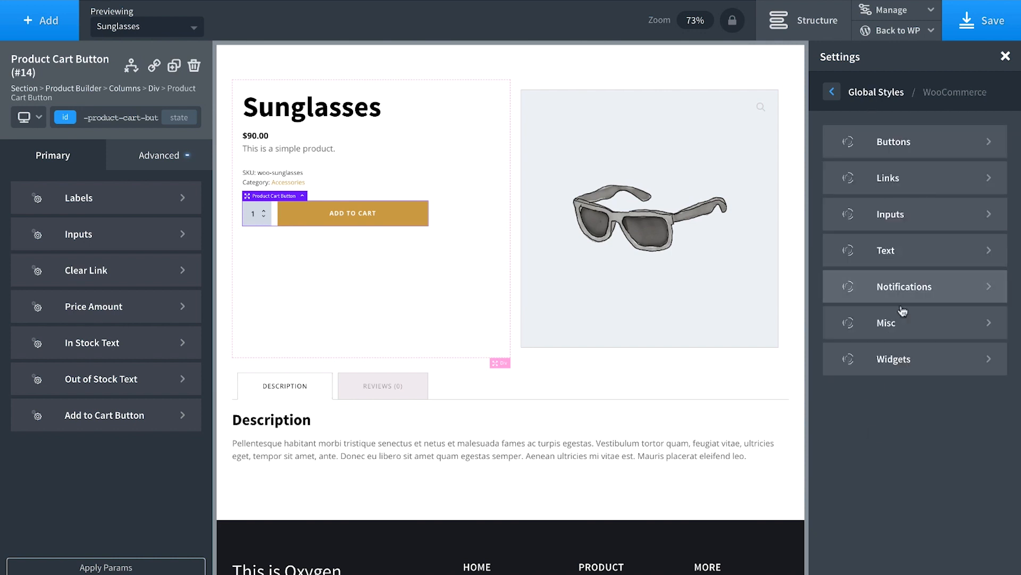
pyautogui.click(887, 322)
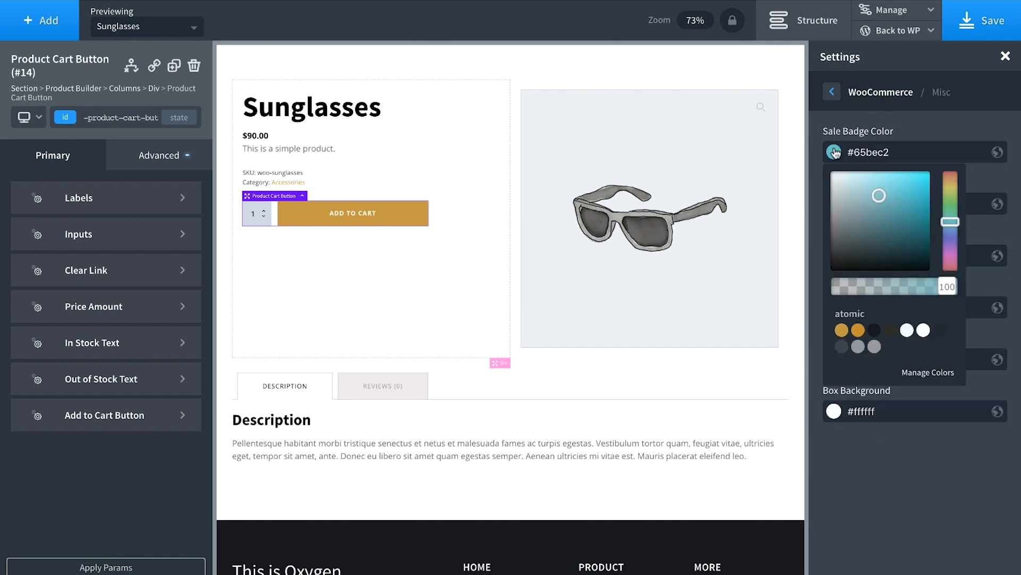
pyautogui.click(858, 330)
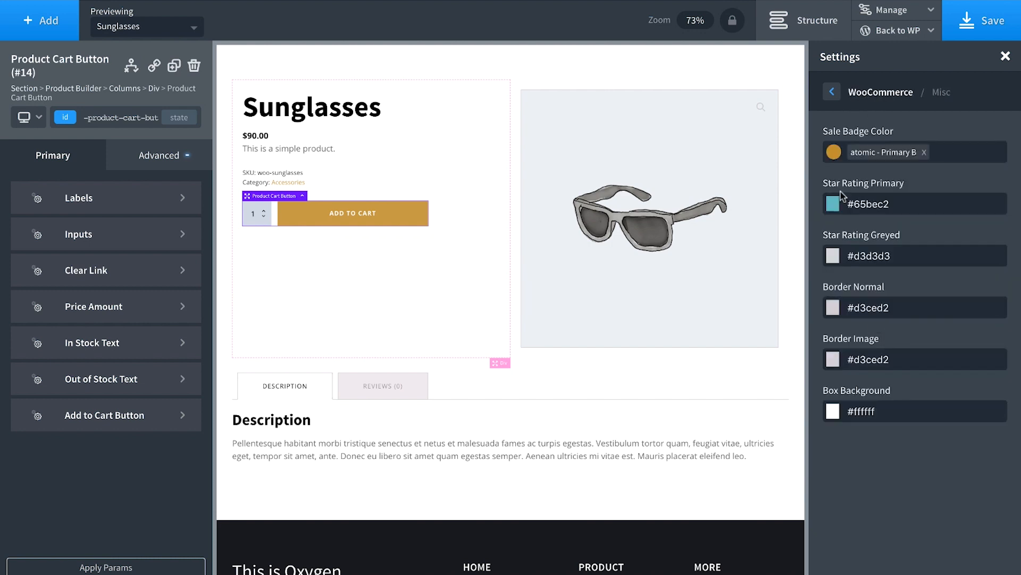
pyautogui.click(832, 203)
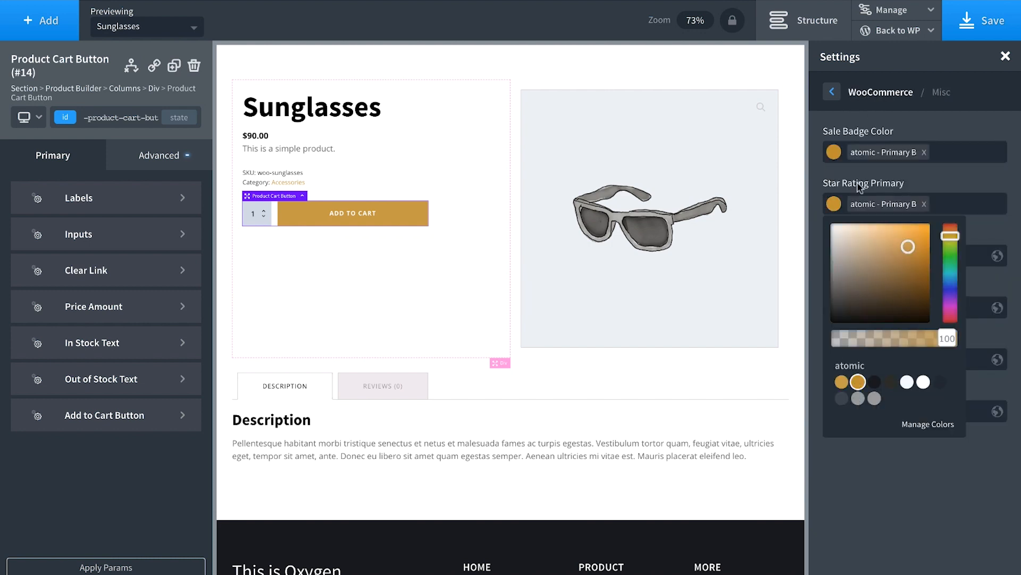
pyautogui.click(831, 91)
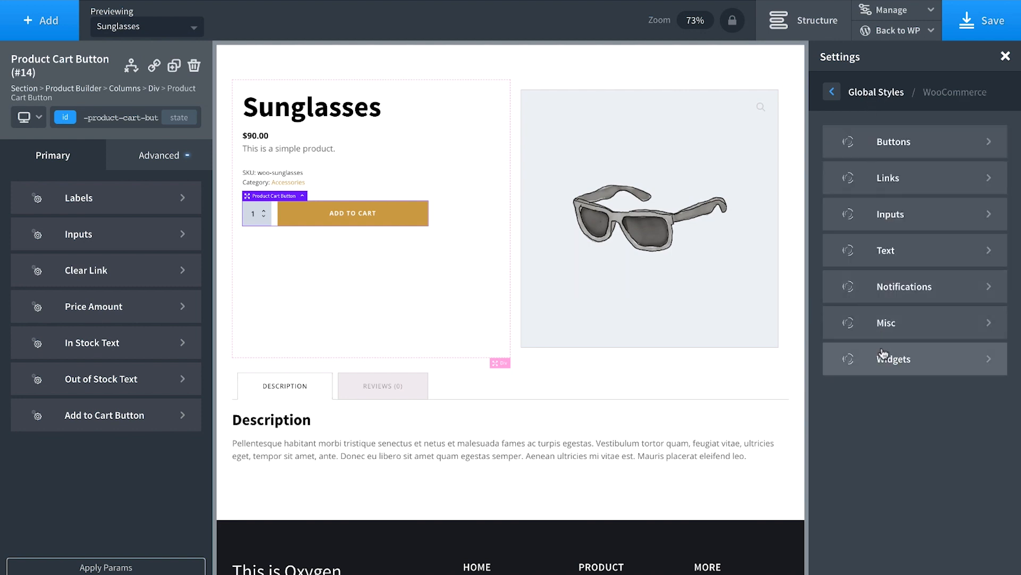
pyautogui.click(894, 358)
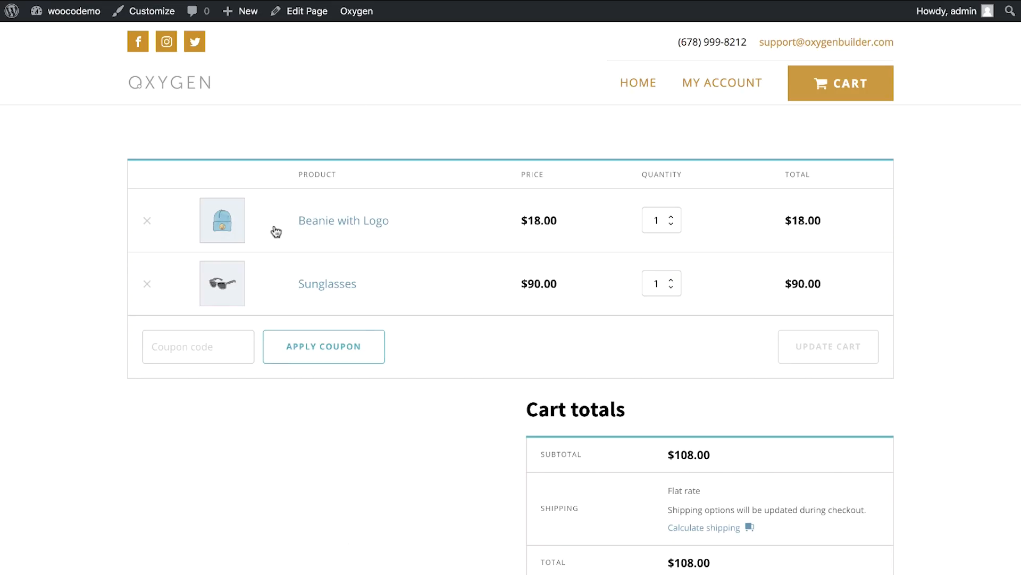
pyautogui.moveTo(238, 188)
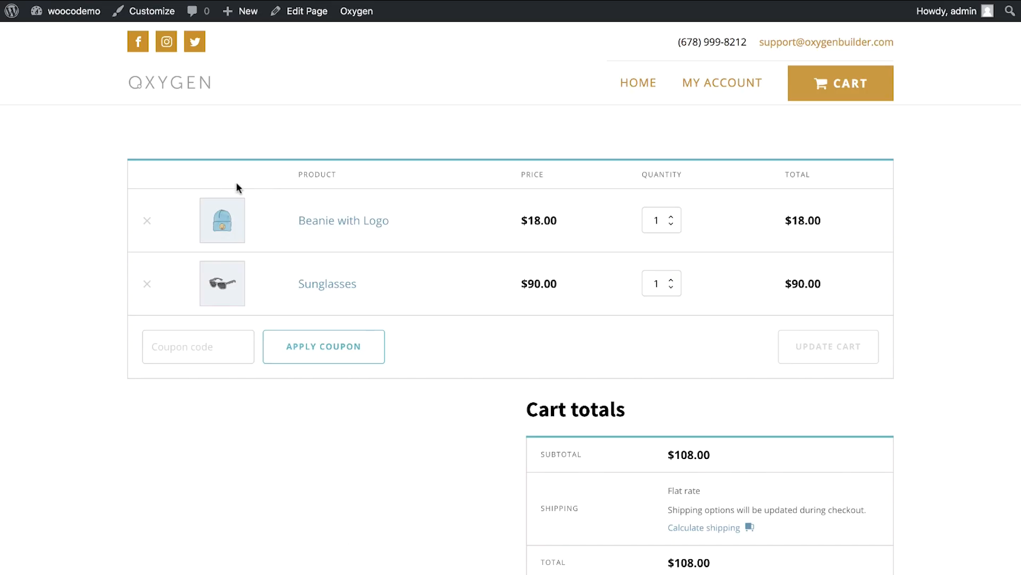
pyautogui.moveTo(490, 360)
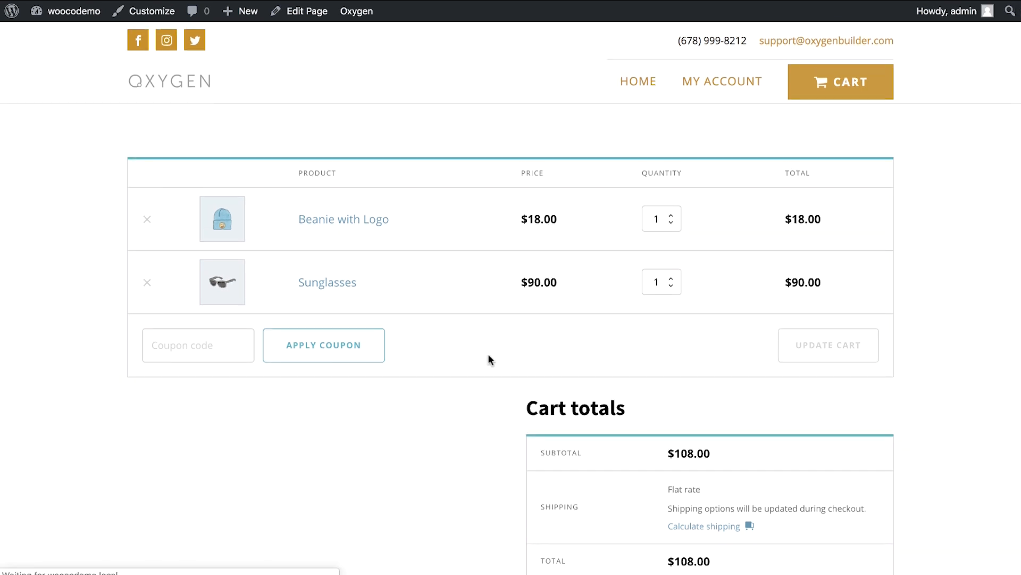
# Scroll the refreshed cart page to review gold borders, grey inputs and outlined buttons.
pyautogui.scroll(-3)
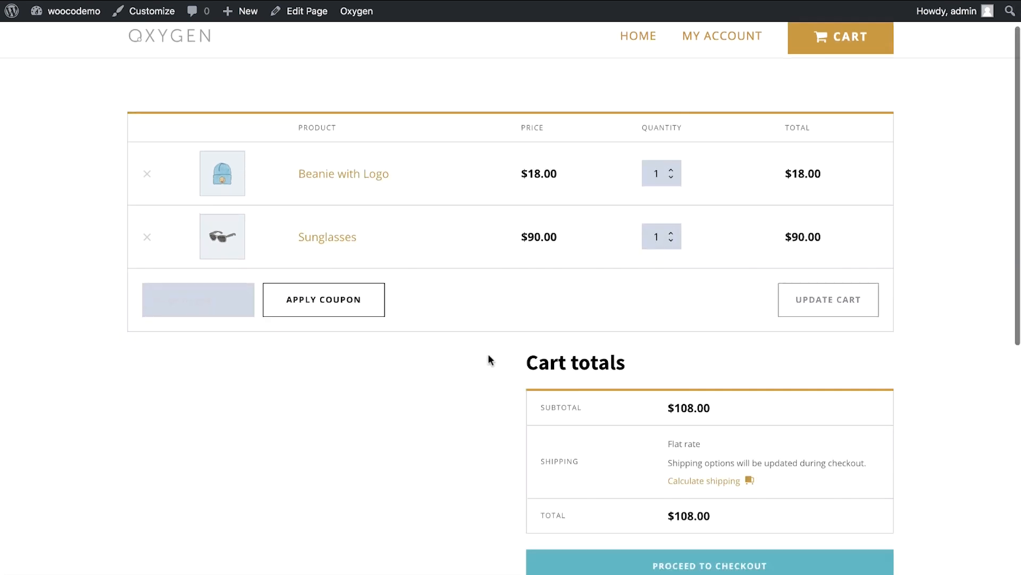
pyautogui.scroll(-3)
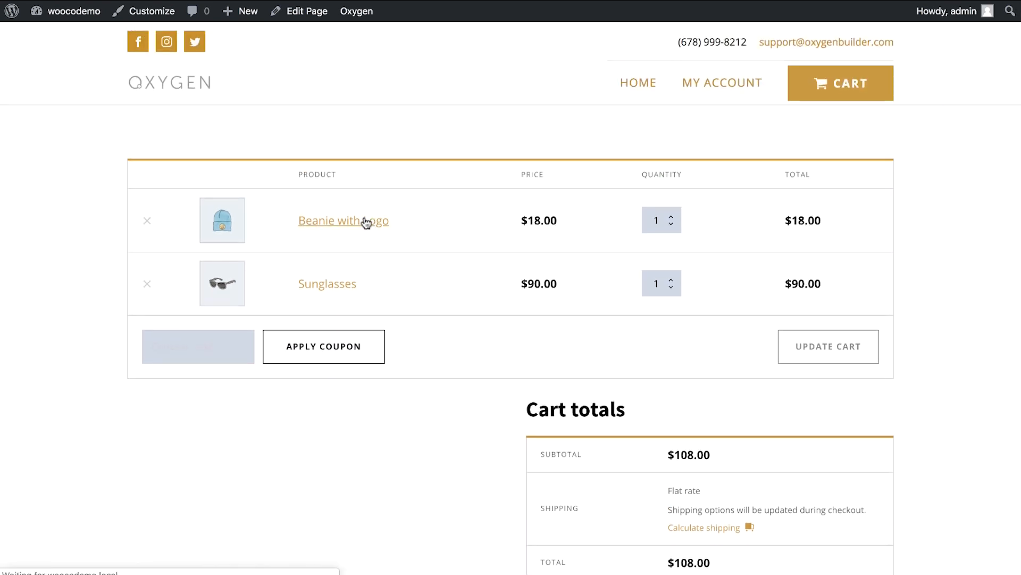
# Browse the Beanie with Logo product page, then scroll the gold-styled Shop page listings.
pyautogui.click(343, 220)
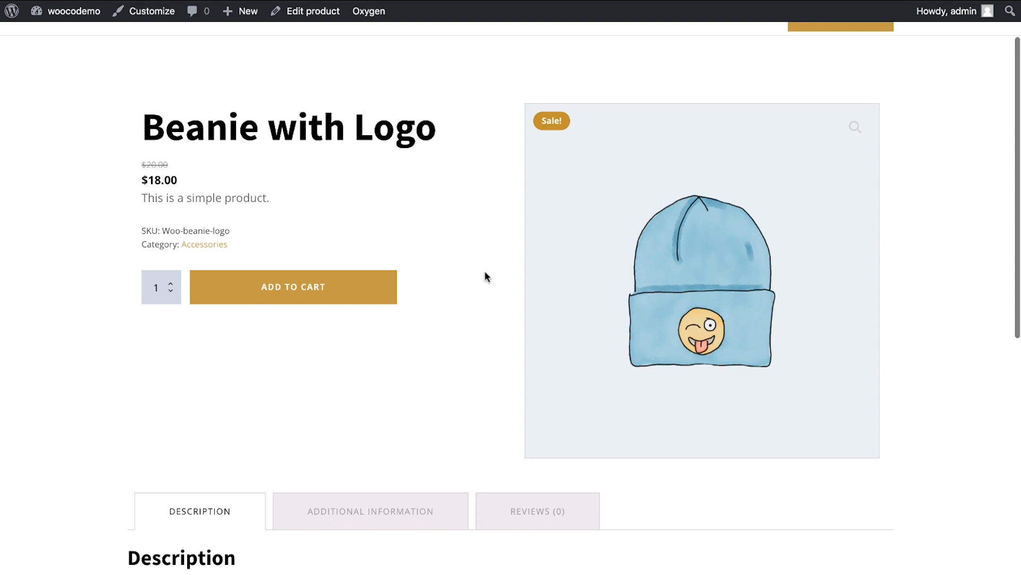
pyautogui.scroll(-3)
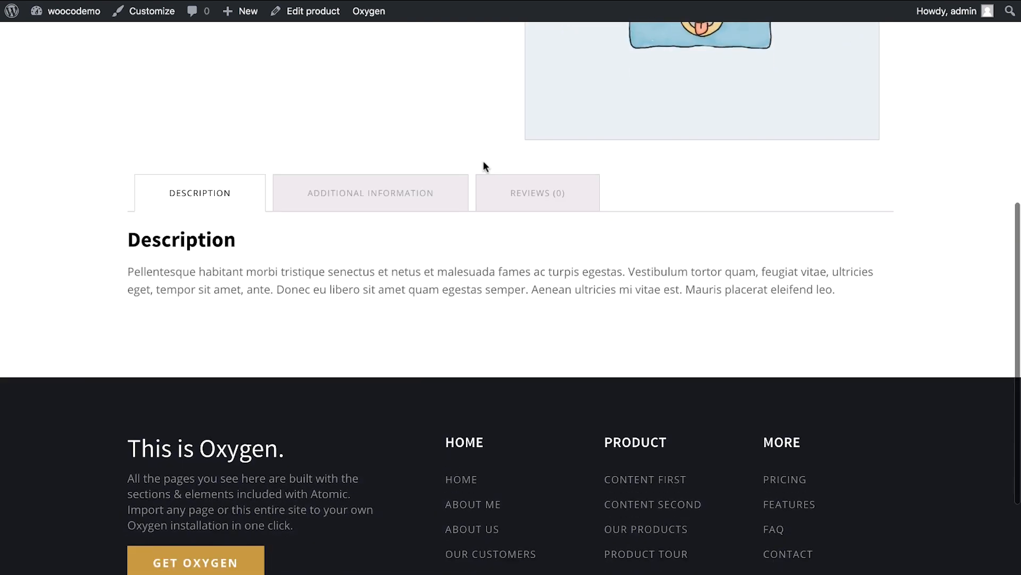
pyautogui.scroll(3)
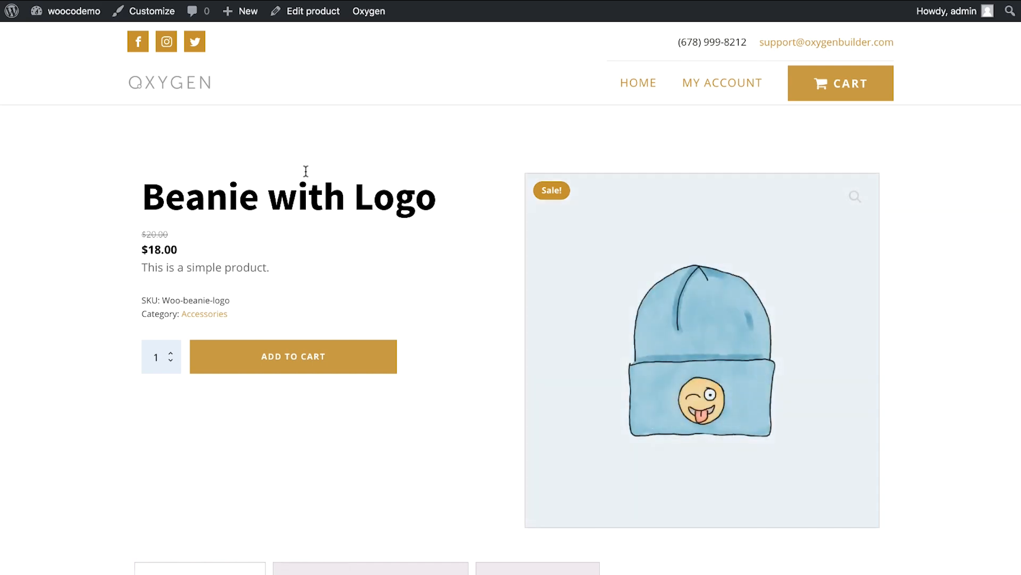
pyautogui.click(638, 83)
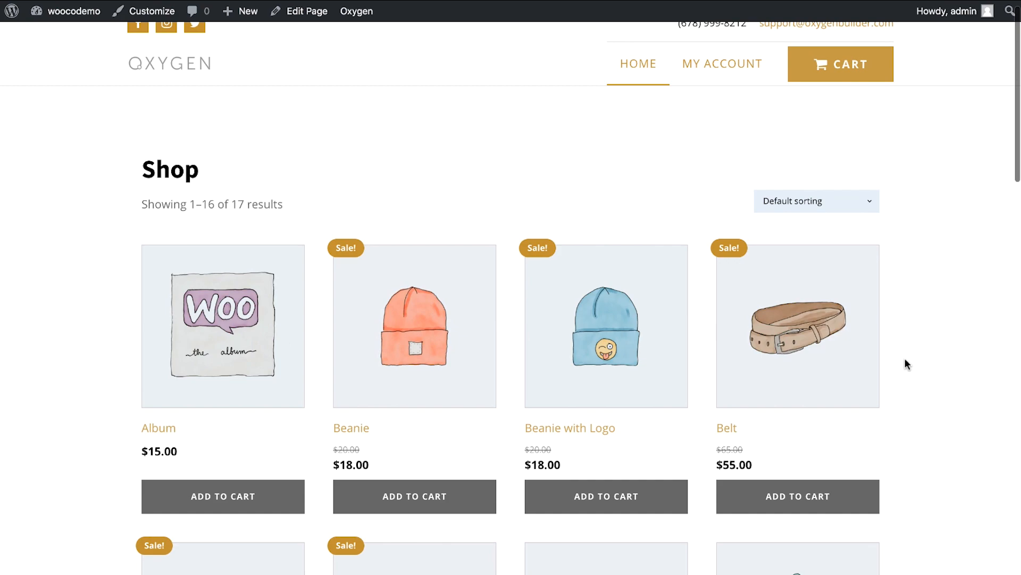
pyautogui.scroll(-3)
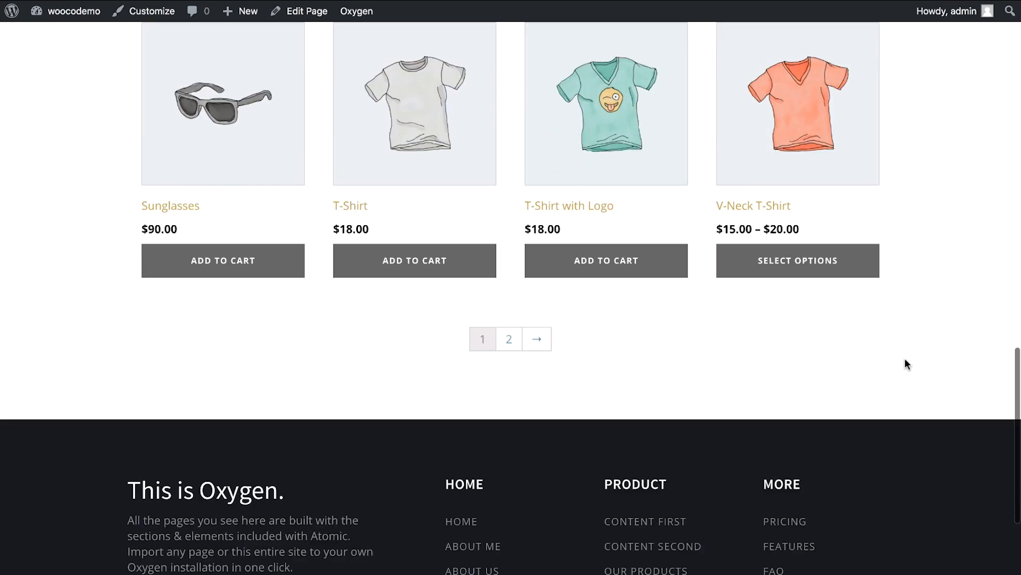